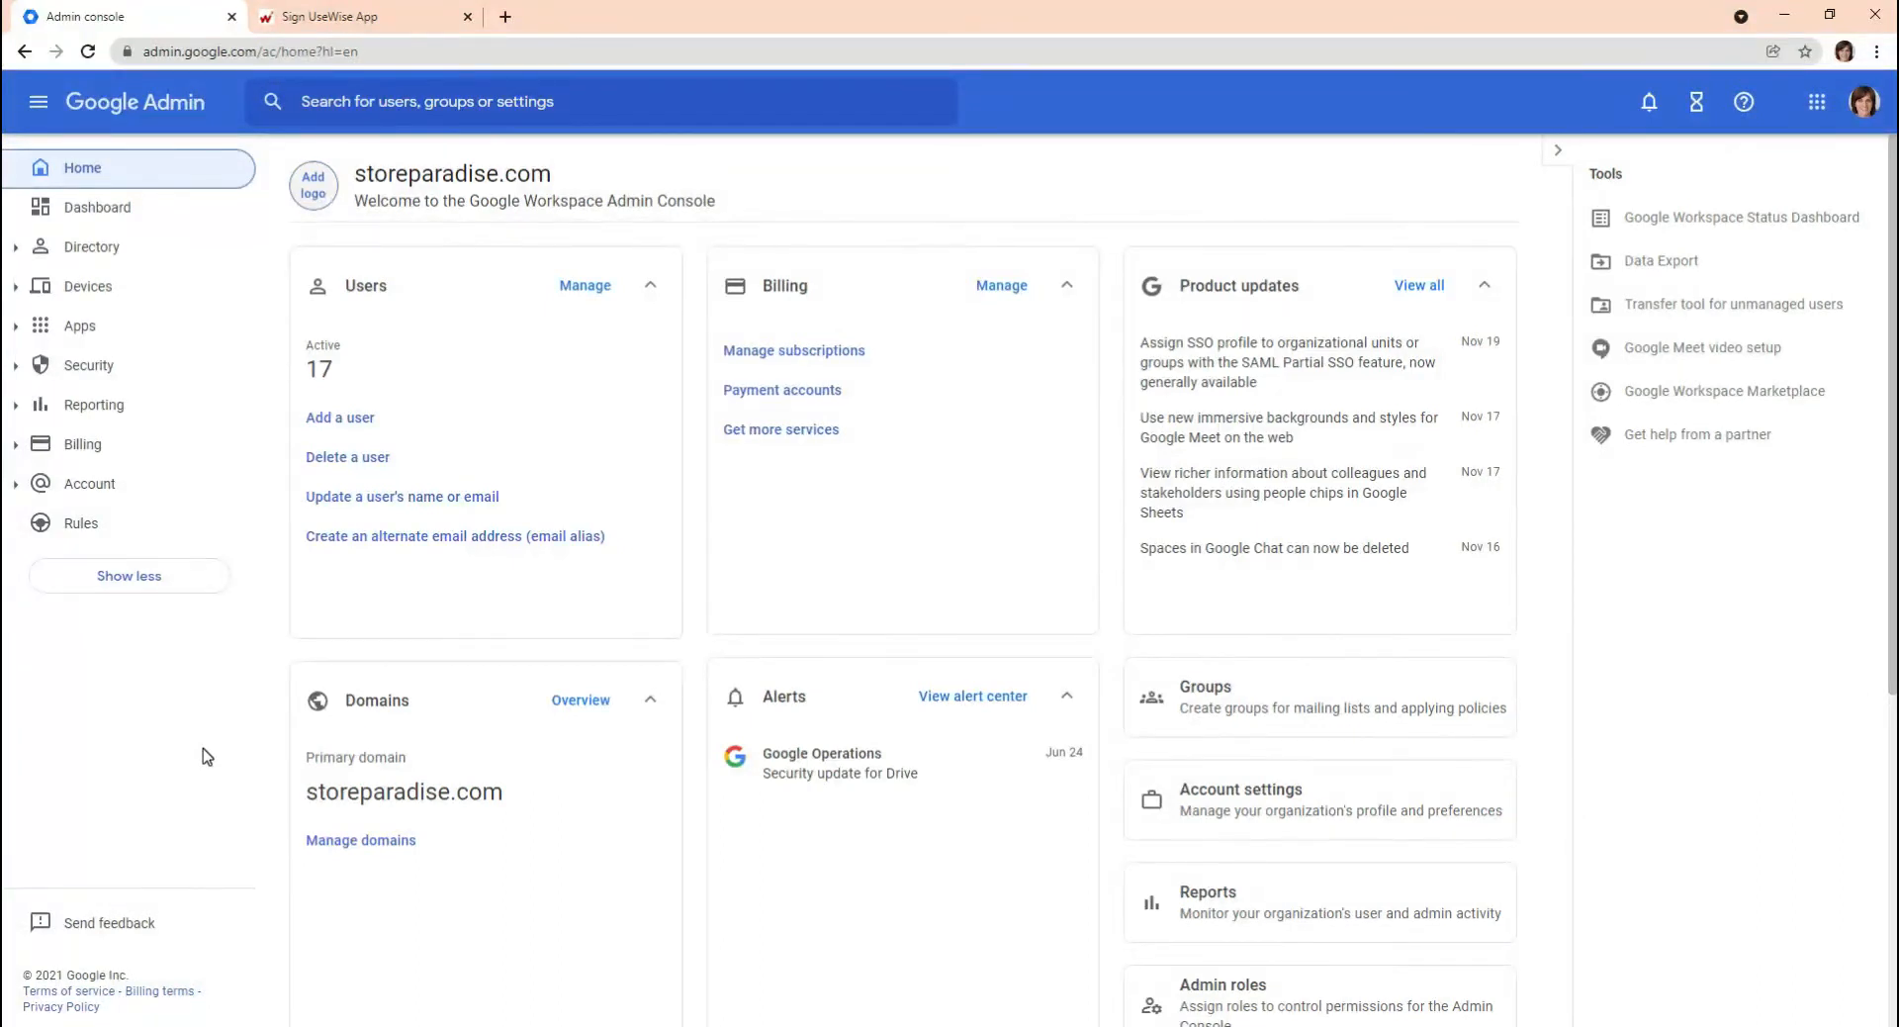
pyautogui.moveTo(376, 297)
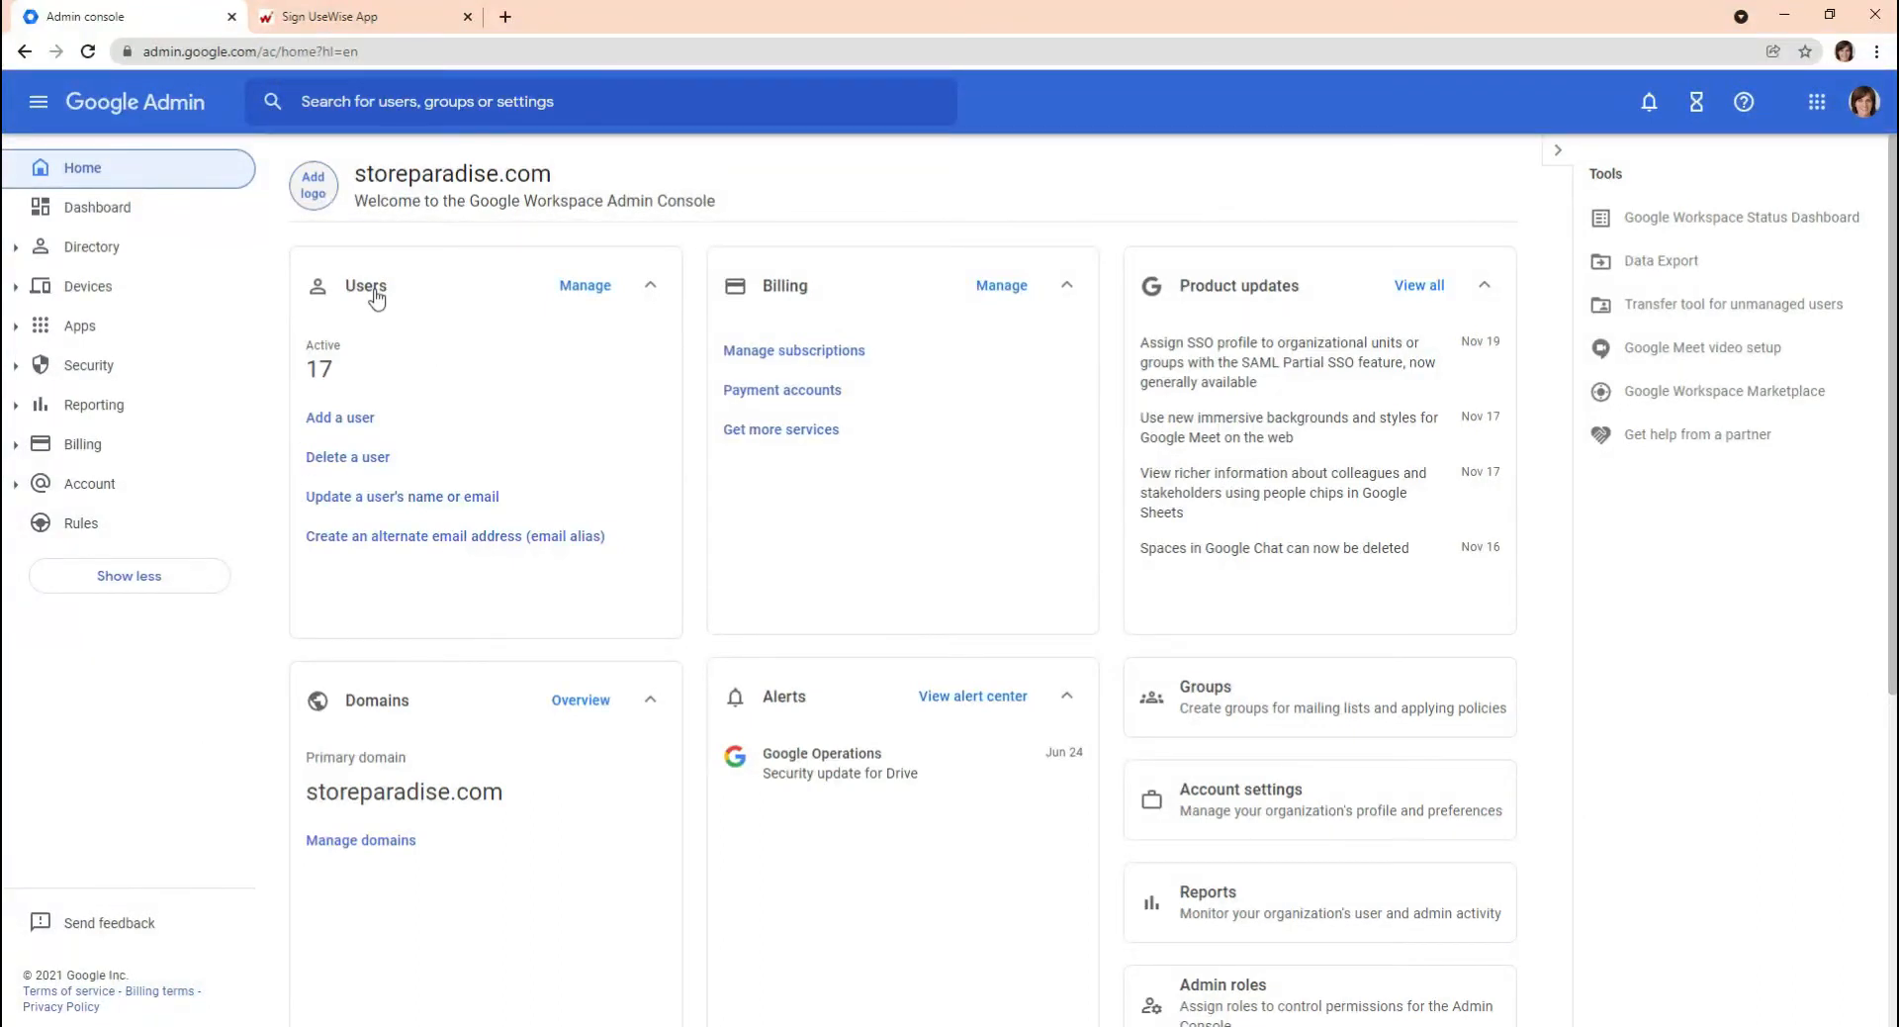
# Open the Users list from the Admin home page's Users card.
pyautogui.click(585, 288)
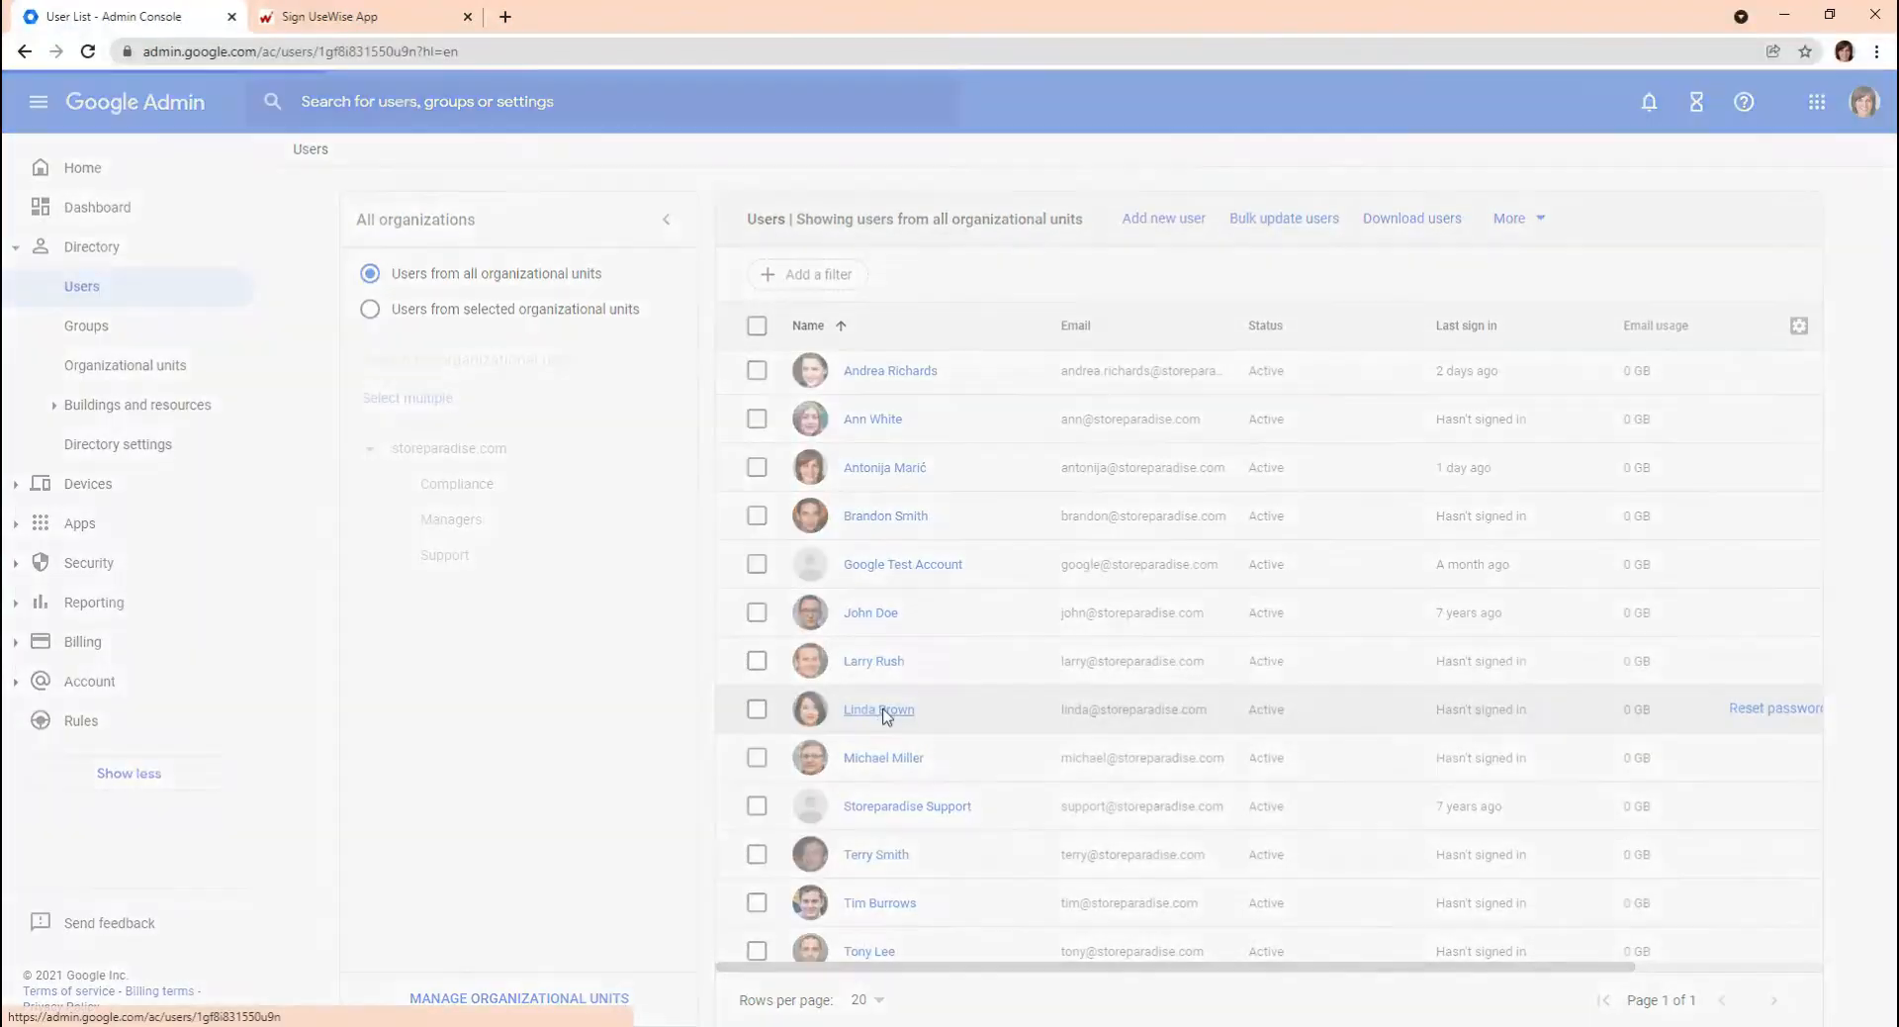
# Enter Administration as the administration assistant contractor's department, then go back to Users.
pyautogui.click(878, 708)
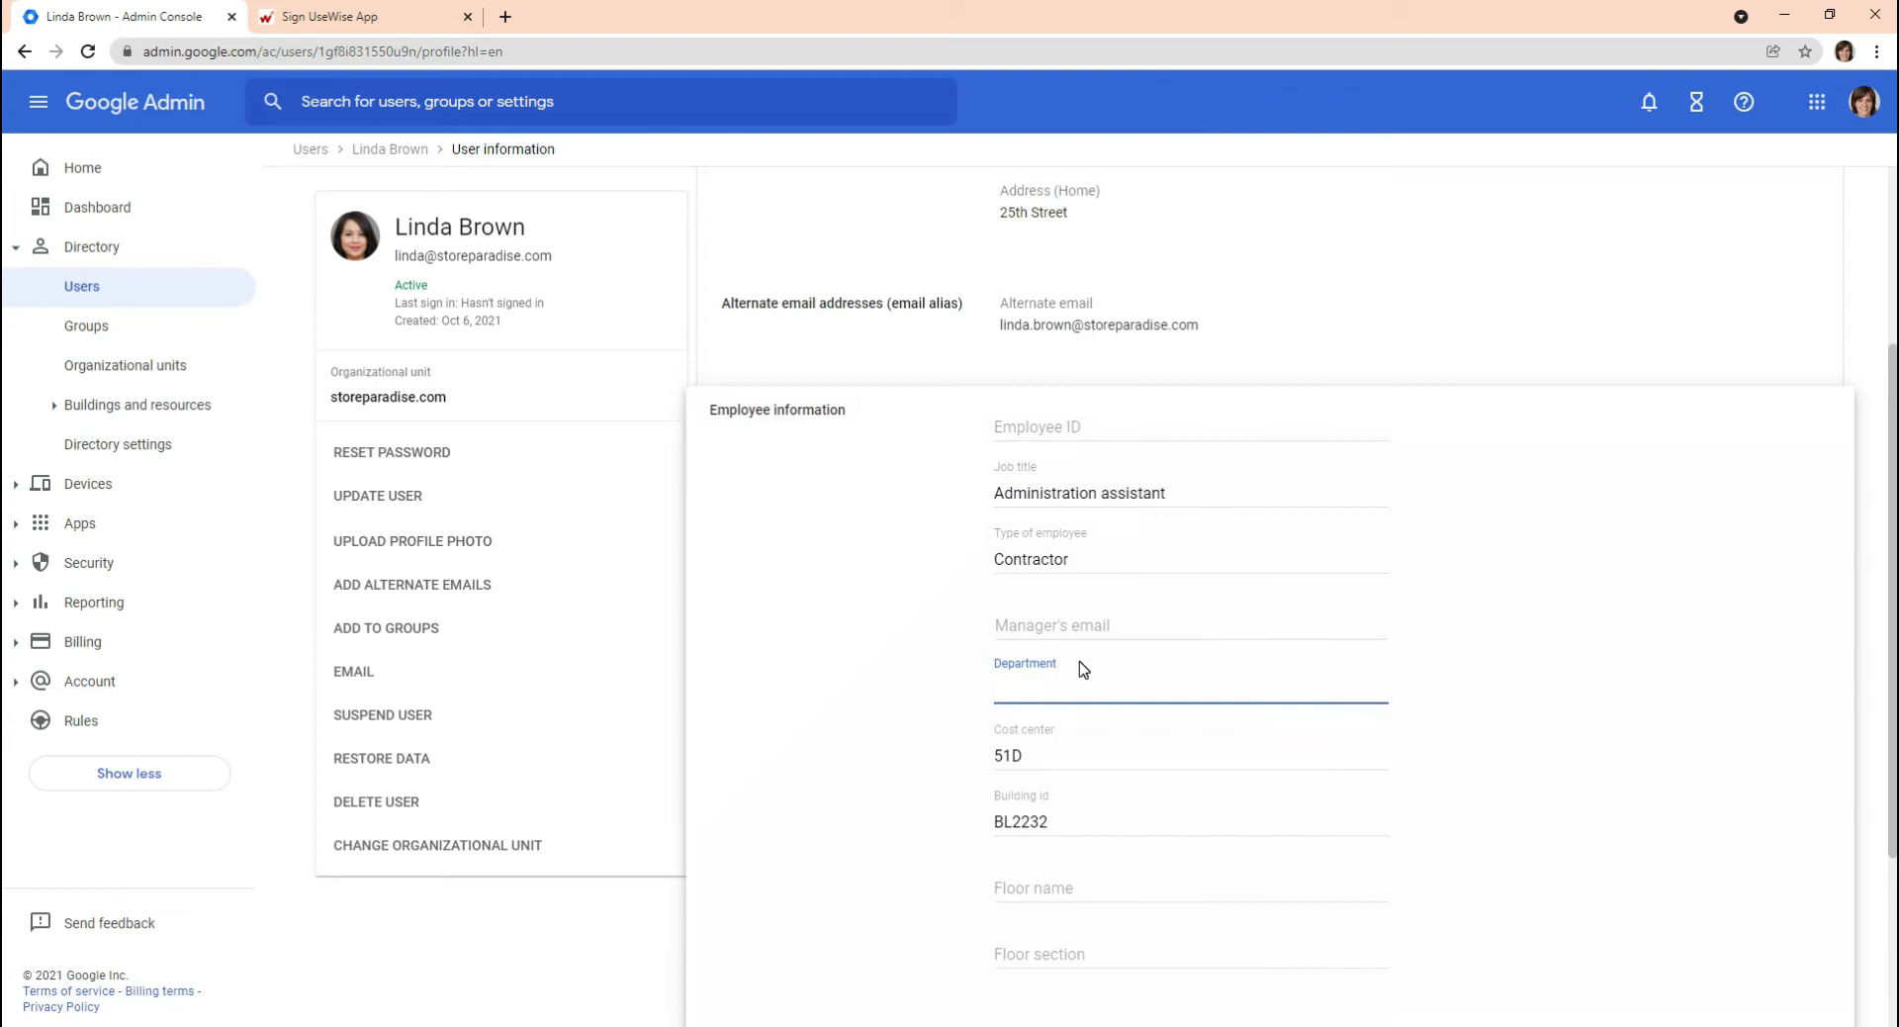
pyautogui.write('Admini')
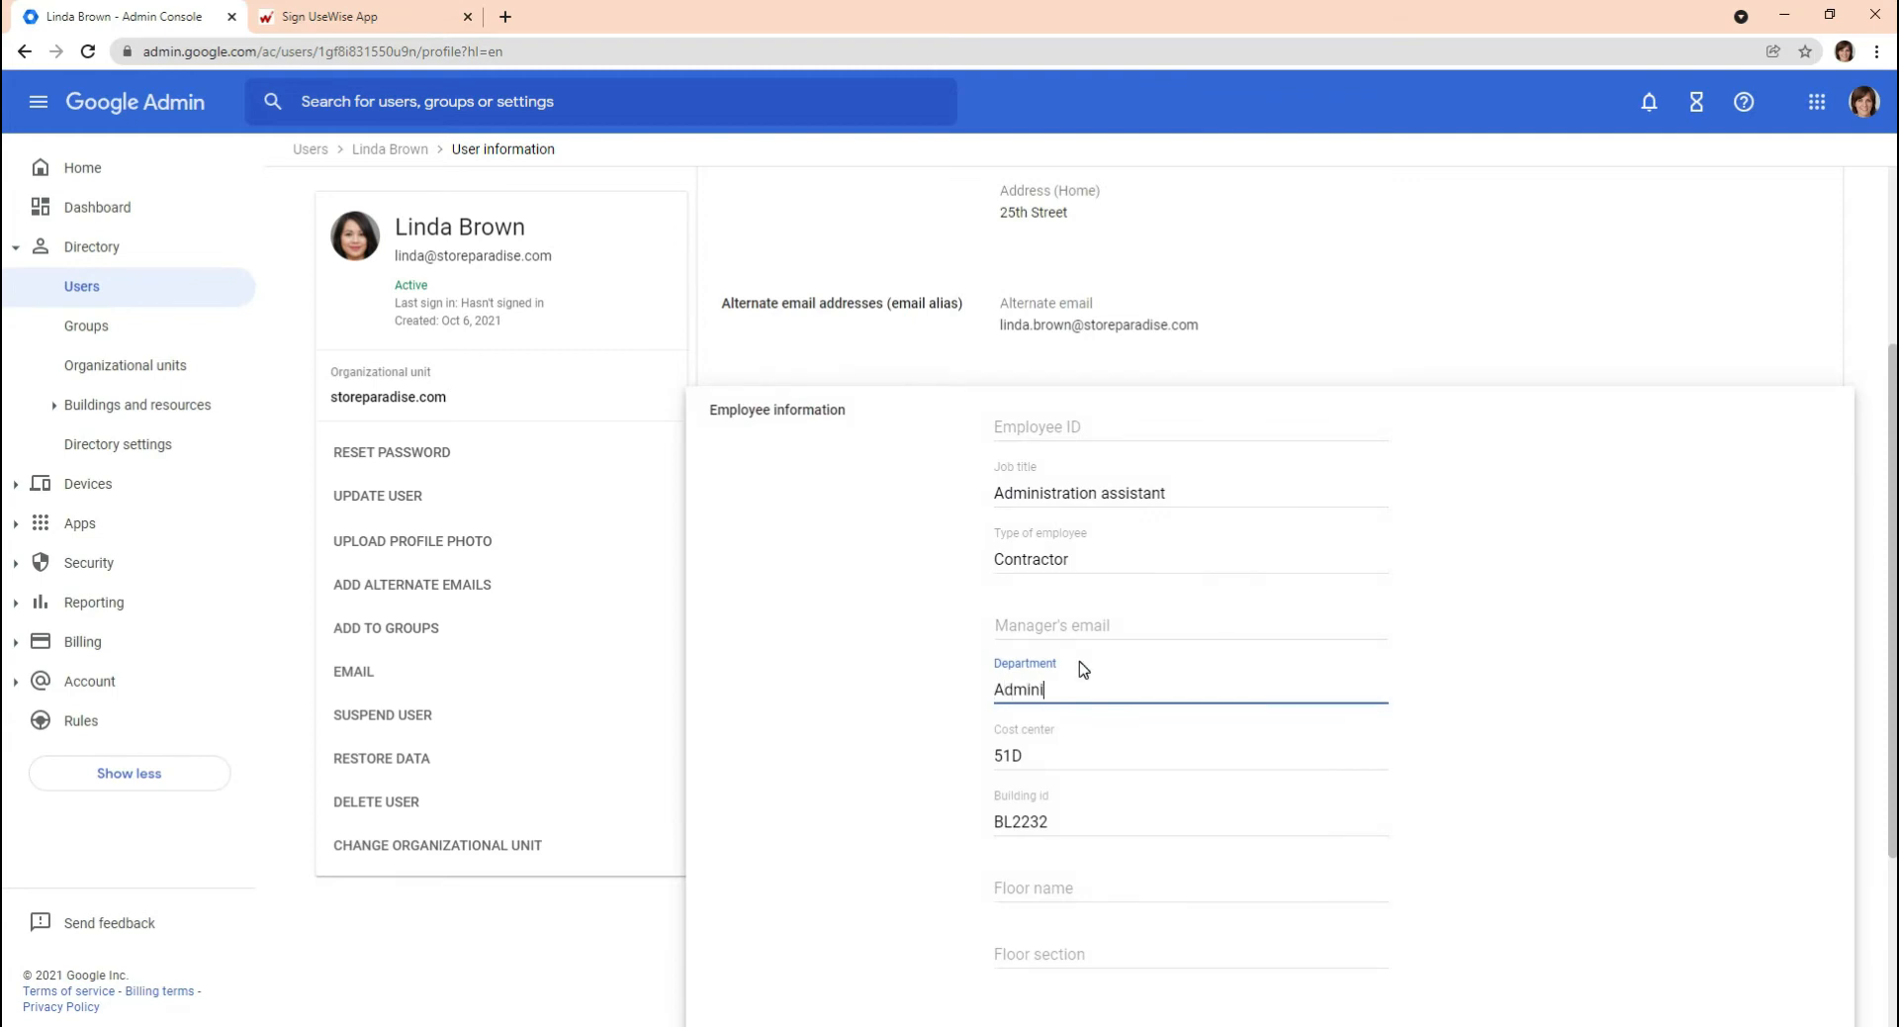
pyautogui.write('stration')
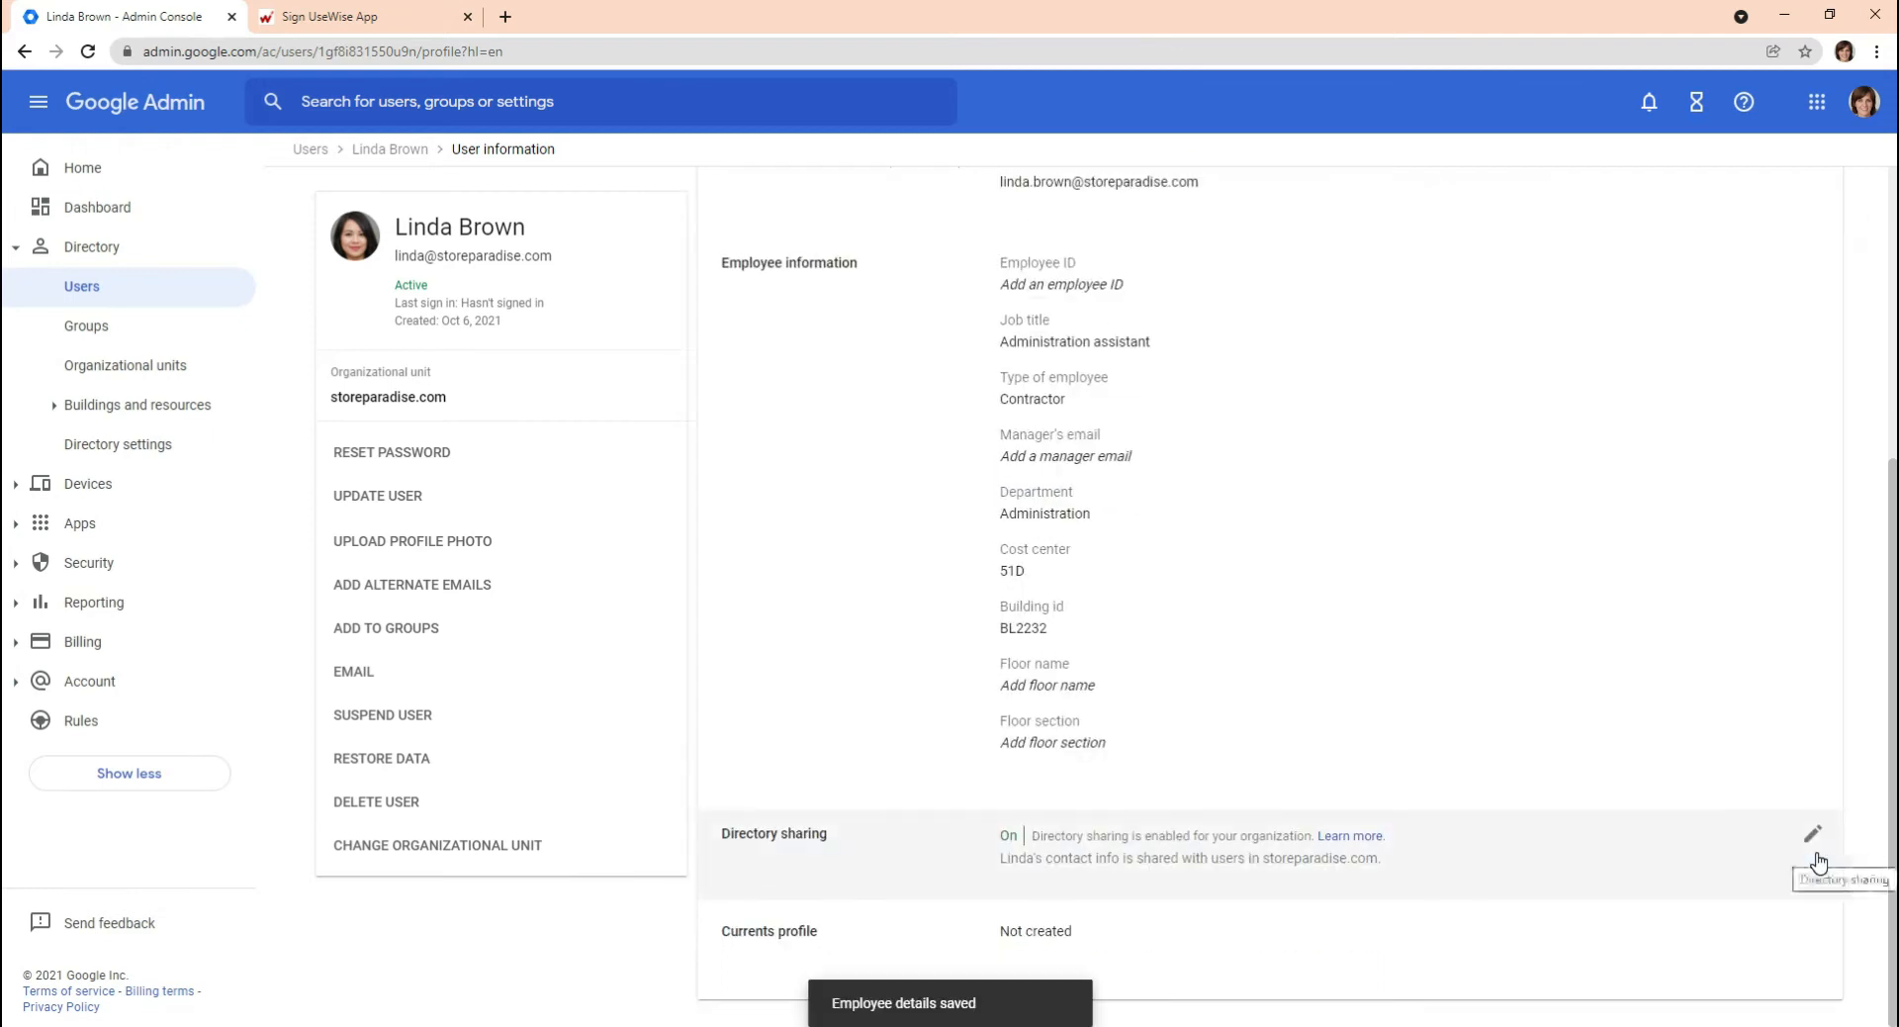
pyautogui.click(81, 286)
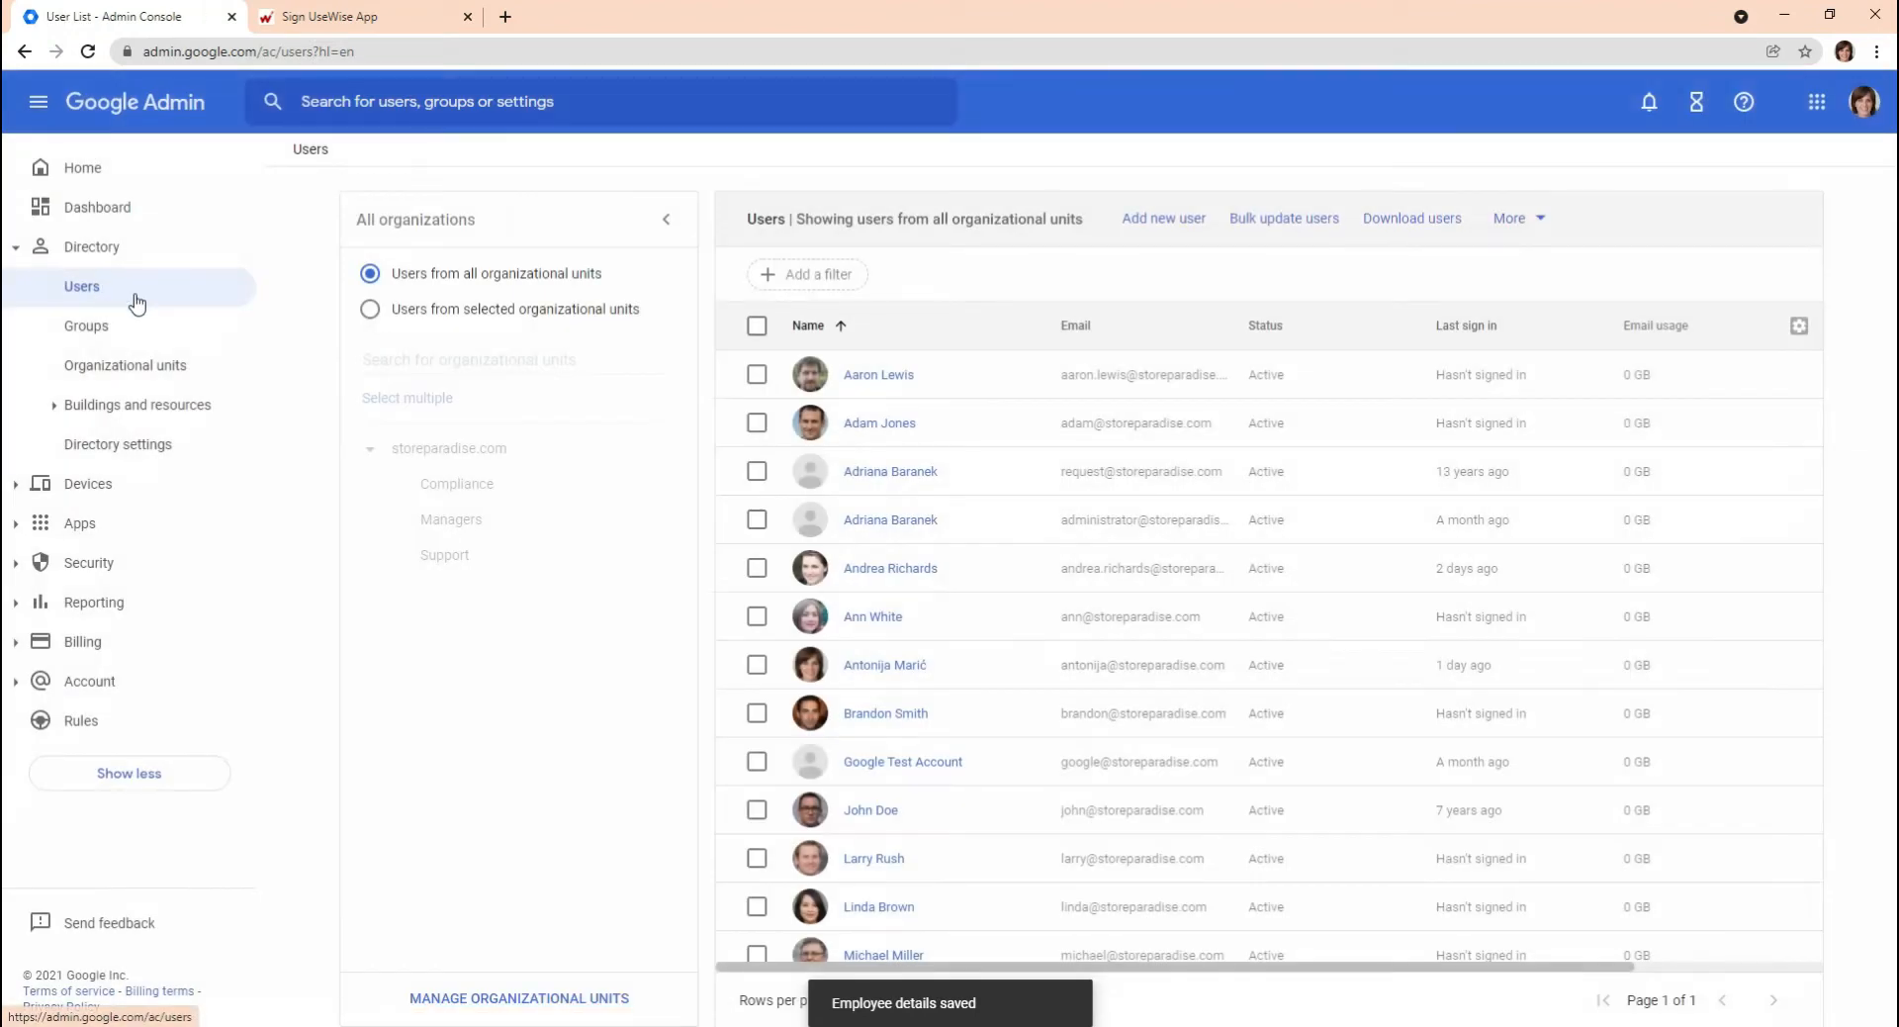
# Download all users' info as a CSV through Bulk update users and open the file.
pyautogui.click(1283, 217)
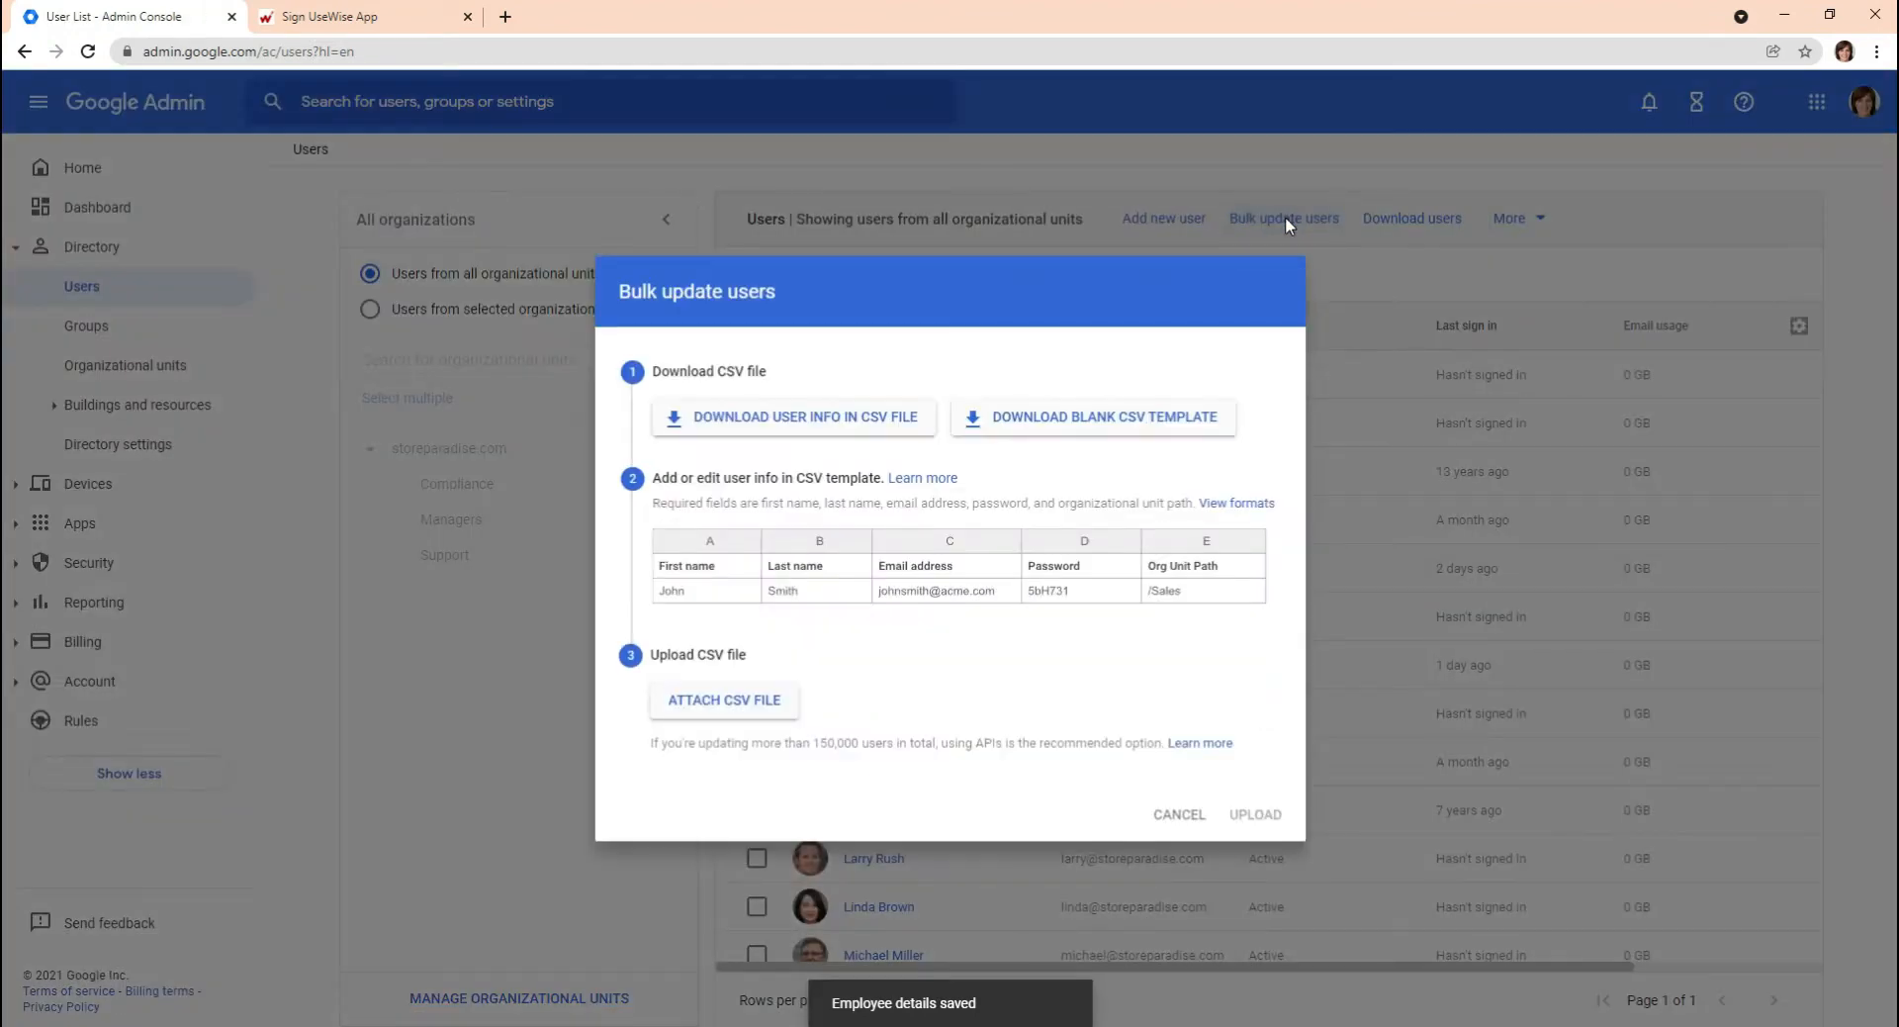
pyautogui.click(793, 416)
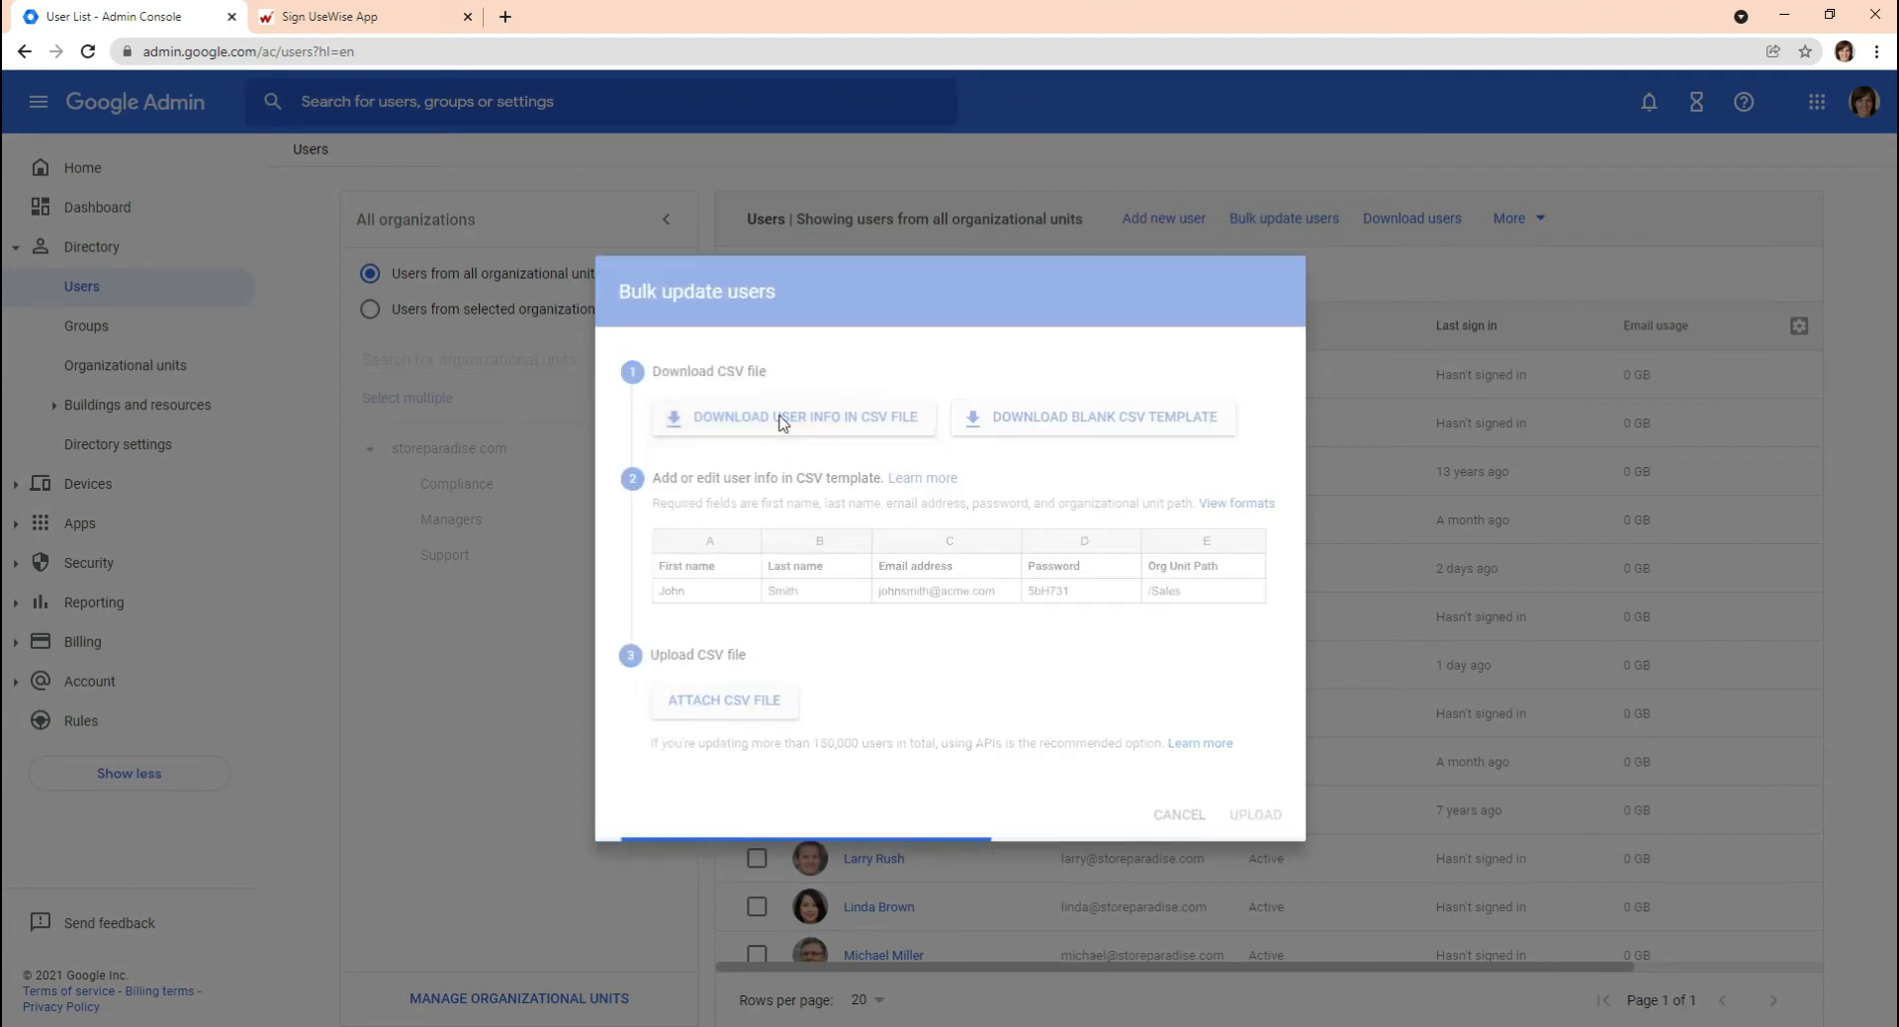
pyautogui.click(1697, 102)
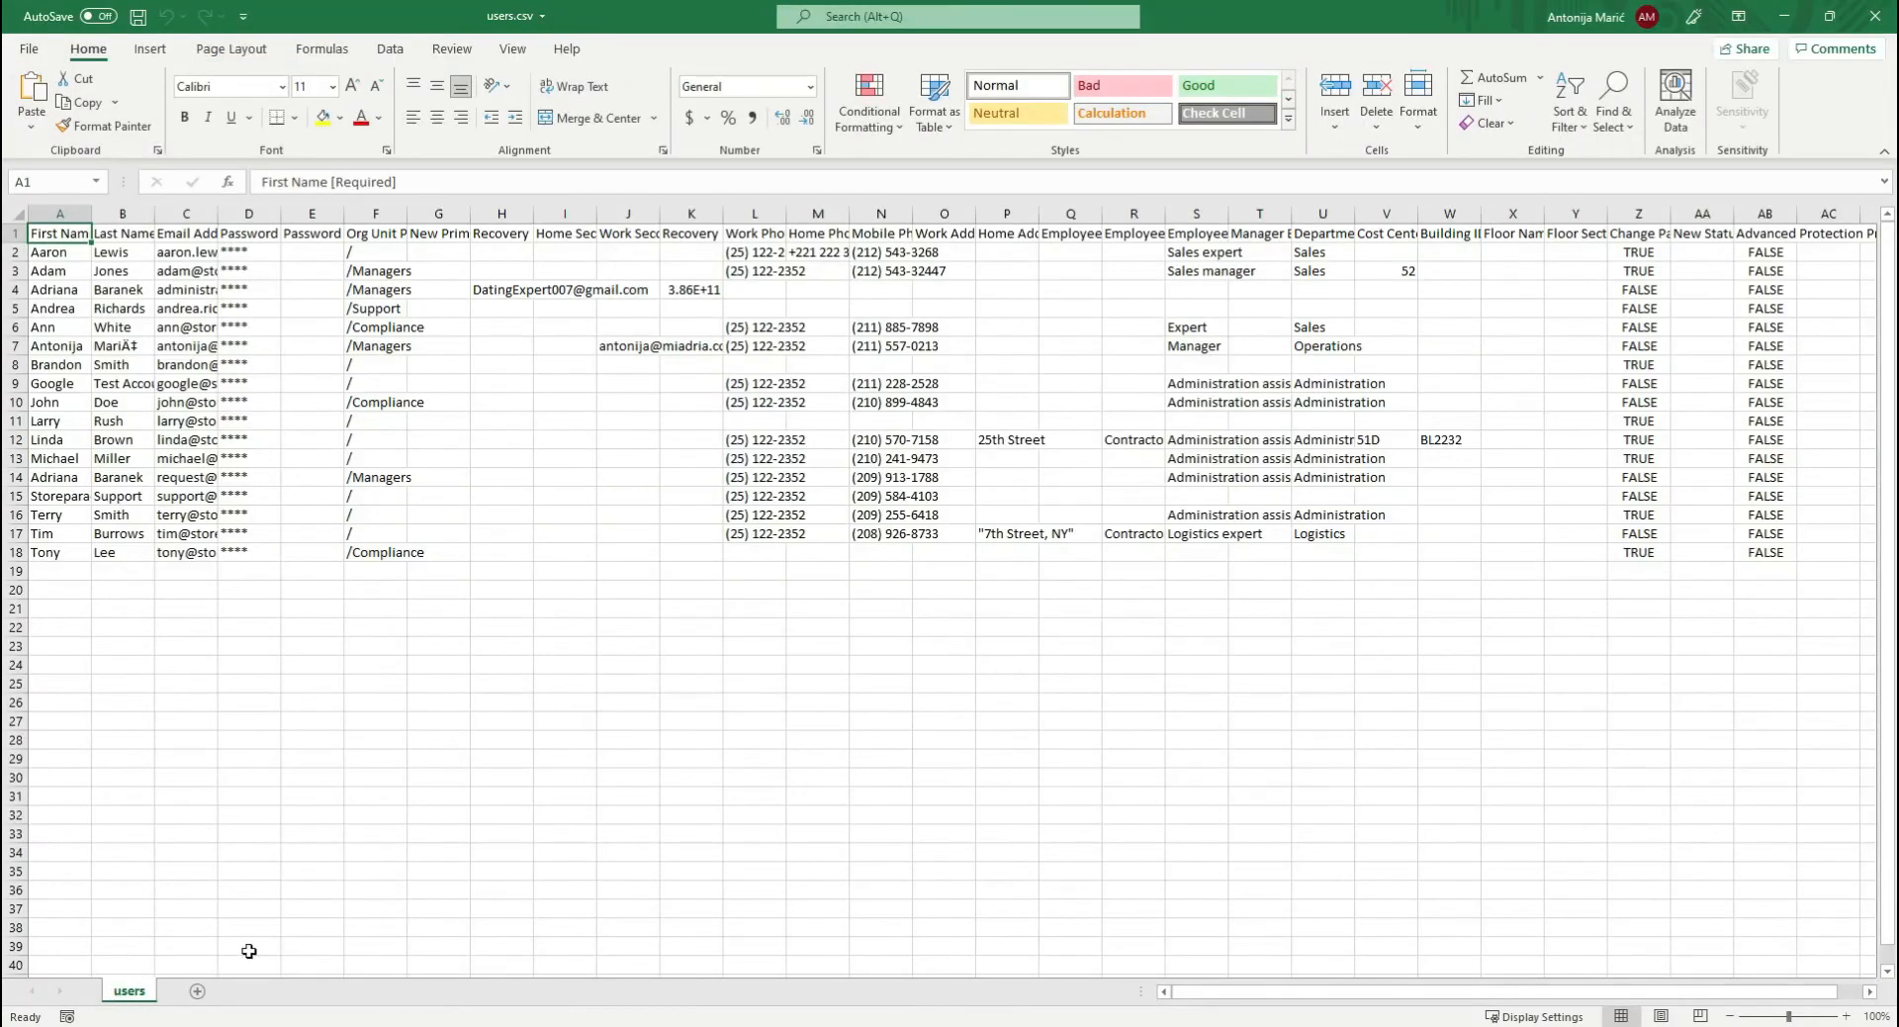
# Enter Sales in the administrator's department cell U4 and overwrite users.csv in Downloads.
pyautogui.click(692, 288)
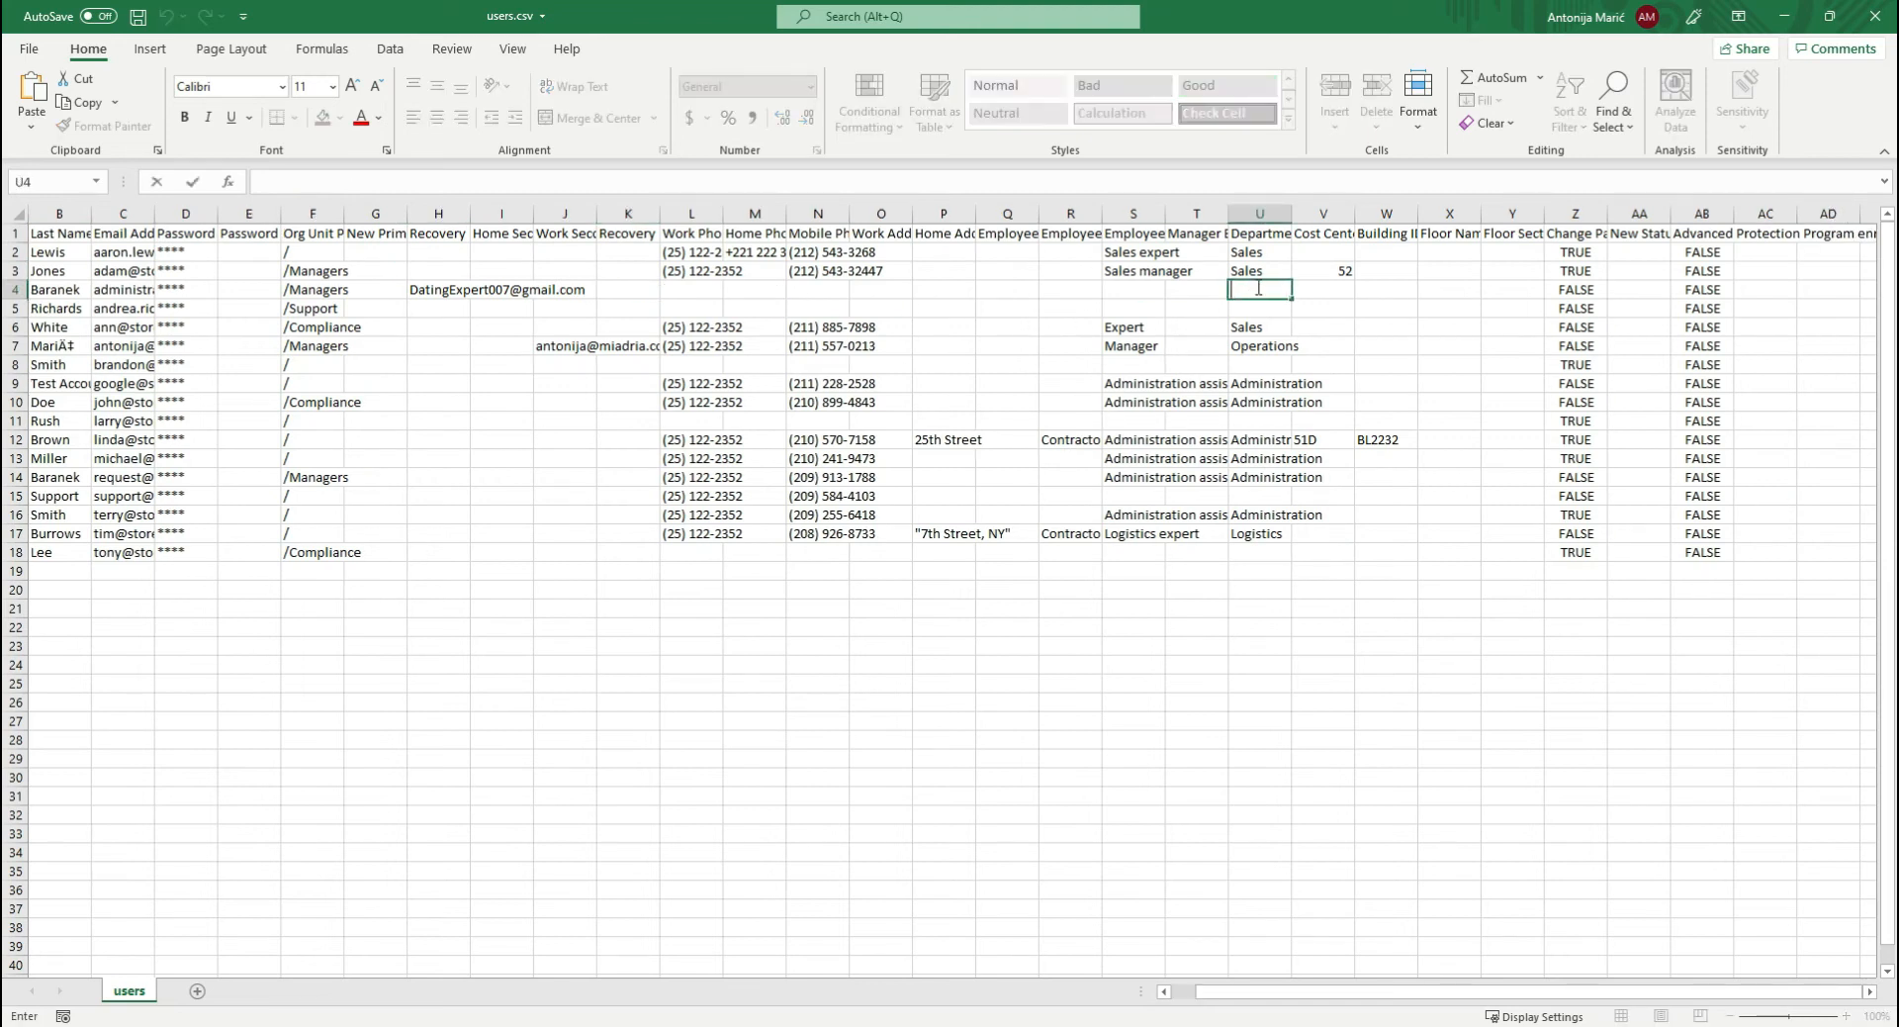
pyautogui.write('Sales')
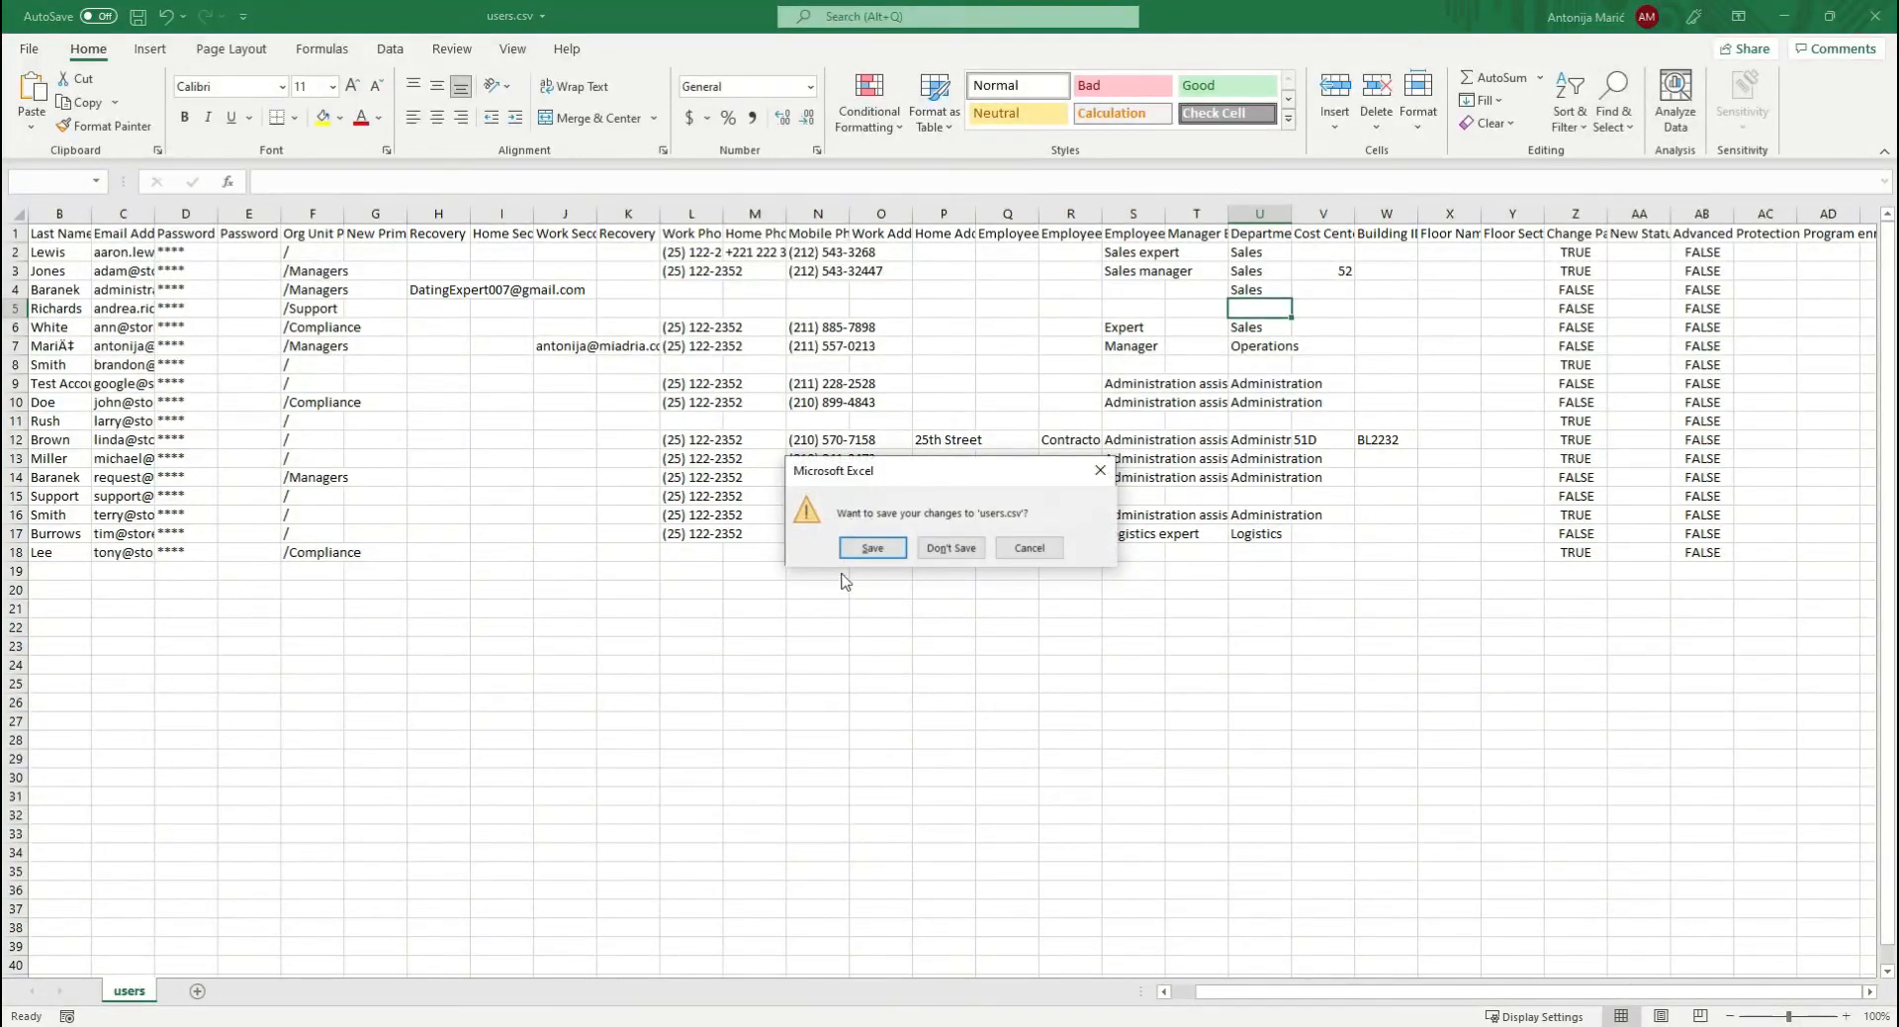
pyautogui.click(871, 547)
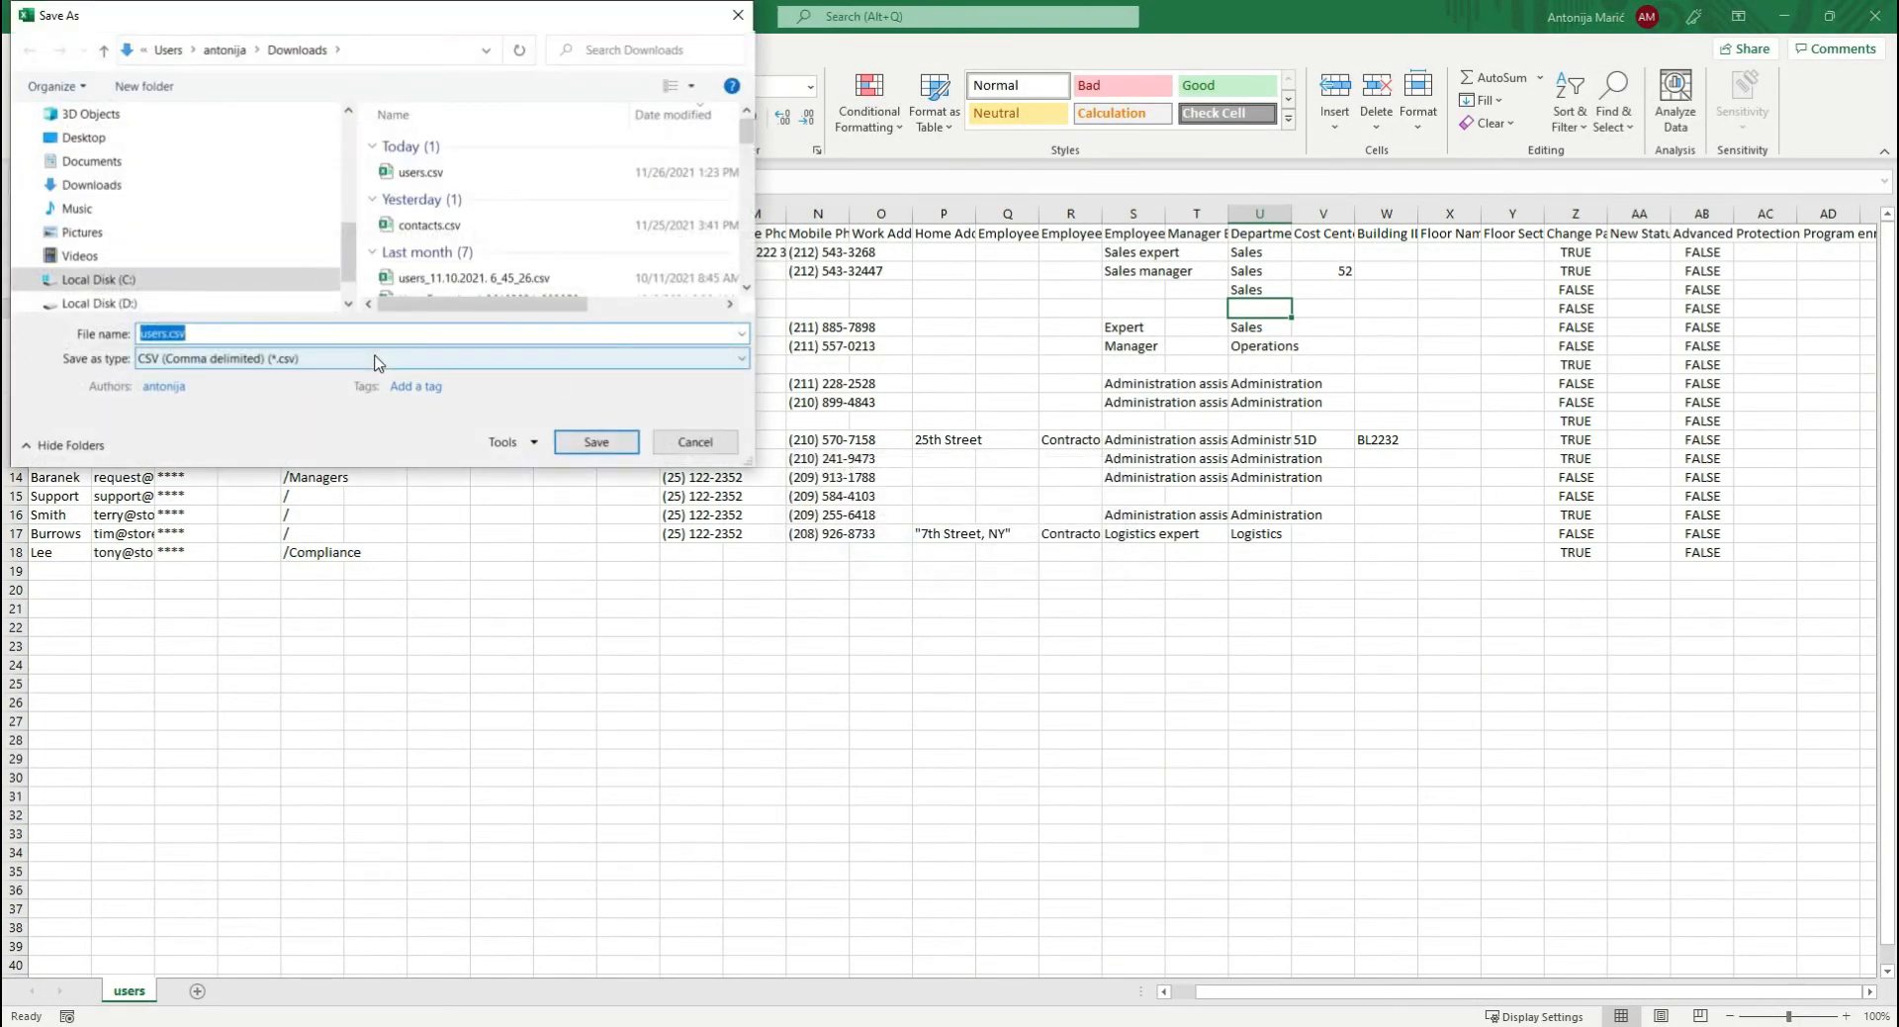
pyautogui.click(595, 442)
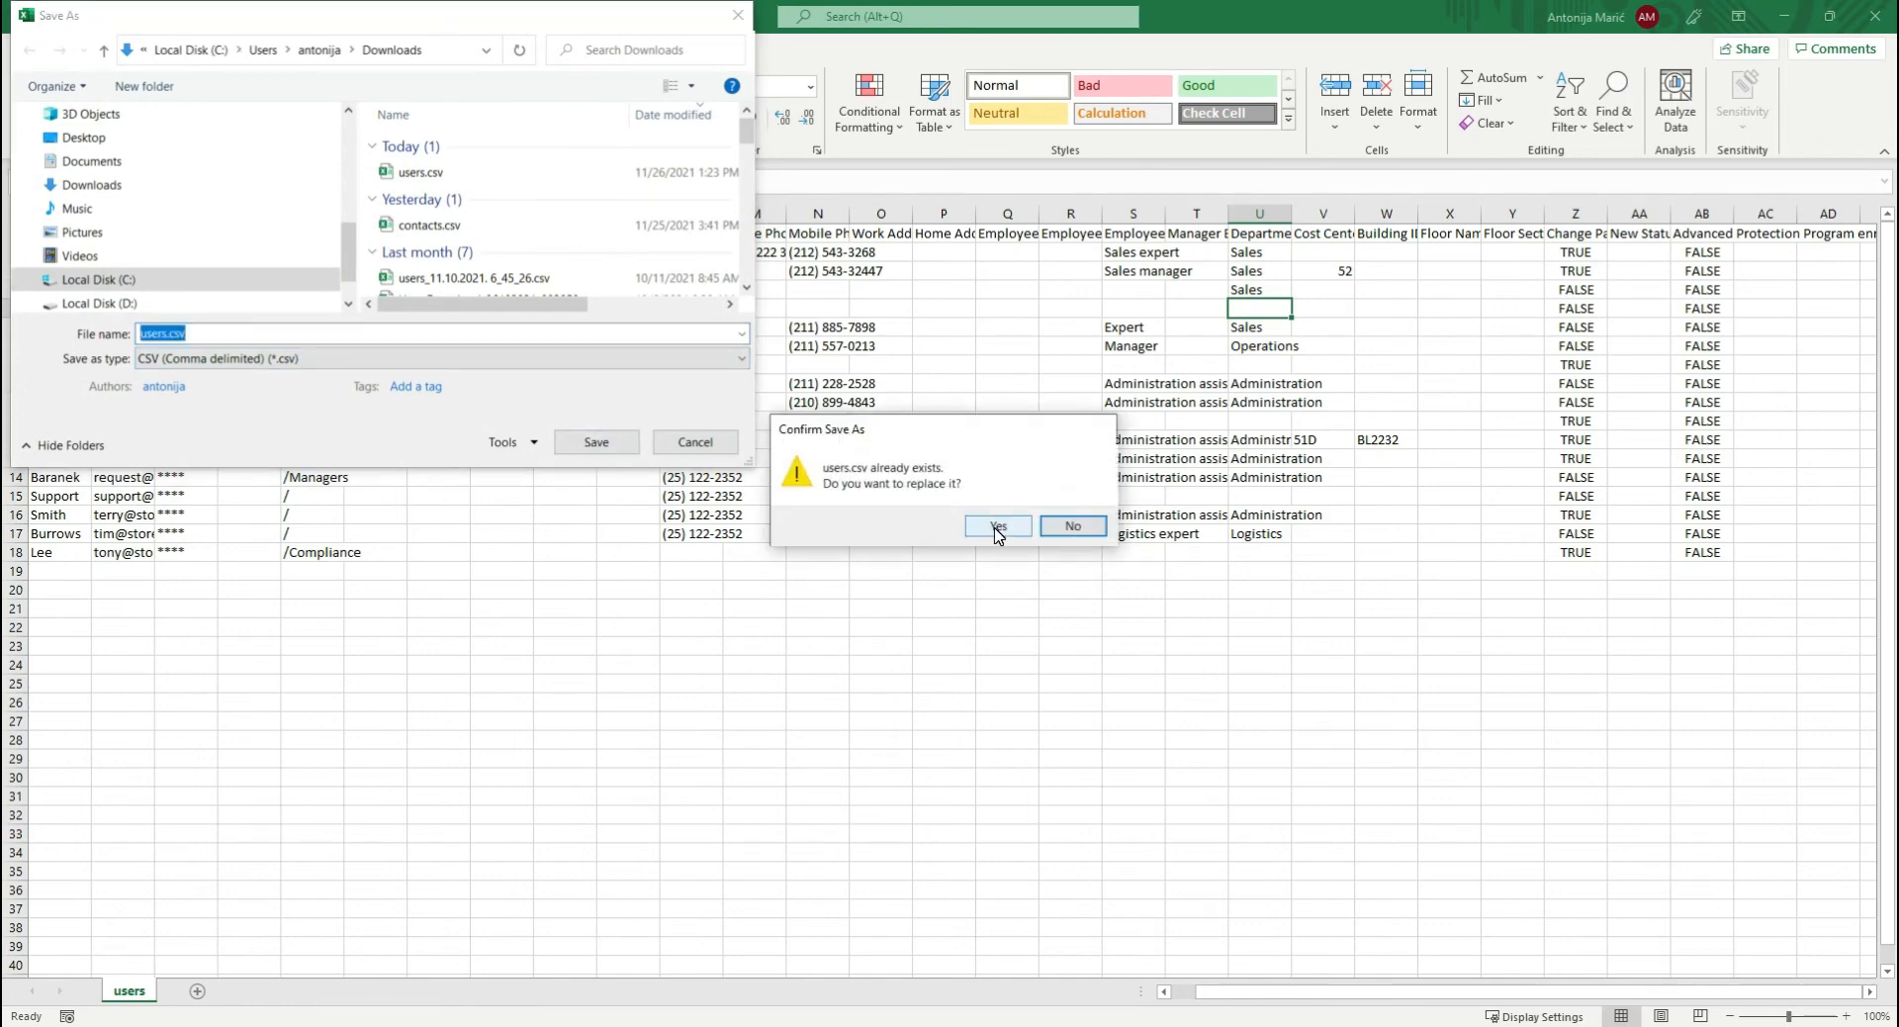
pyautogui.click(997, 525)
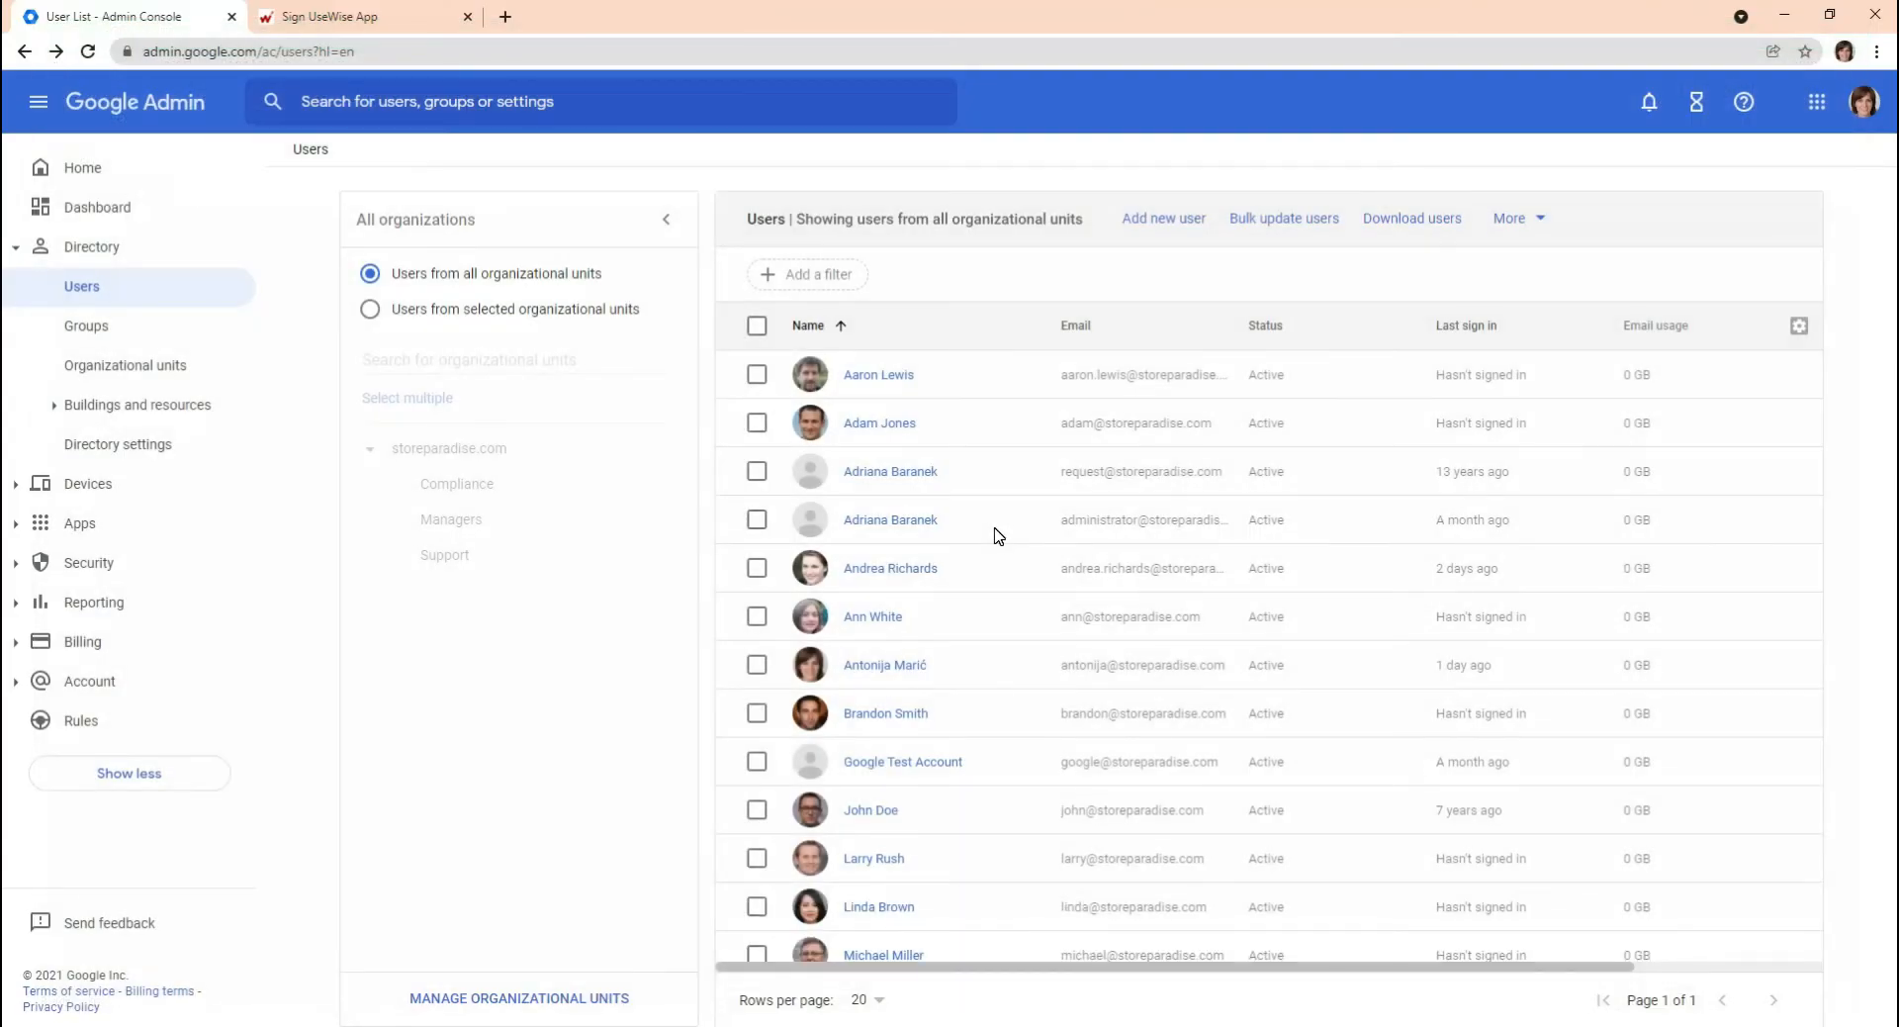
# Upload the edited users.csv through Bulk update users and check the task status.
pyautogui.click(1283, 219)
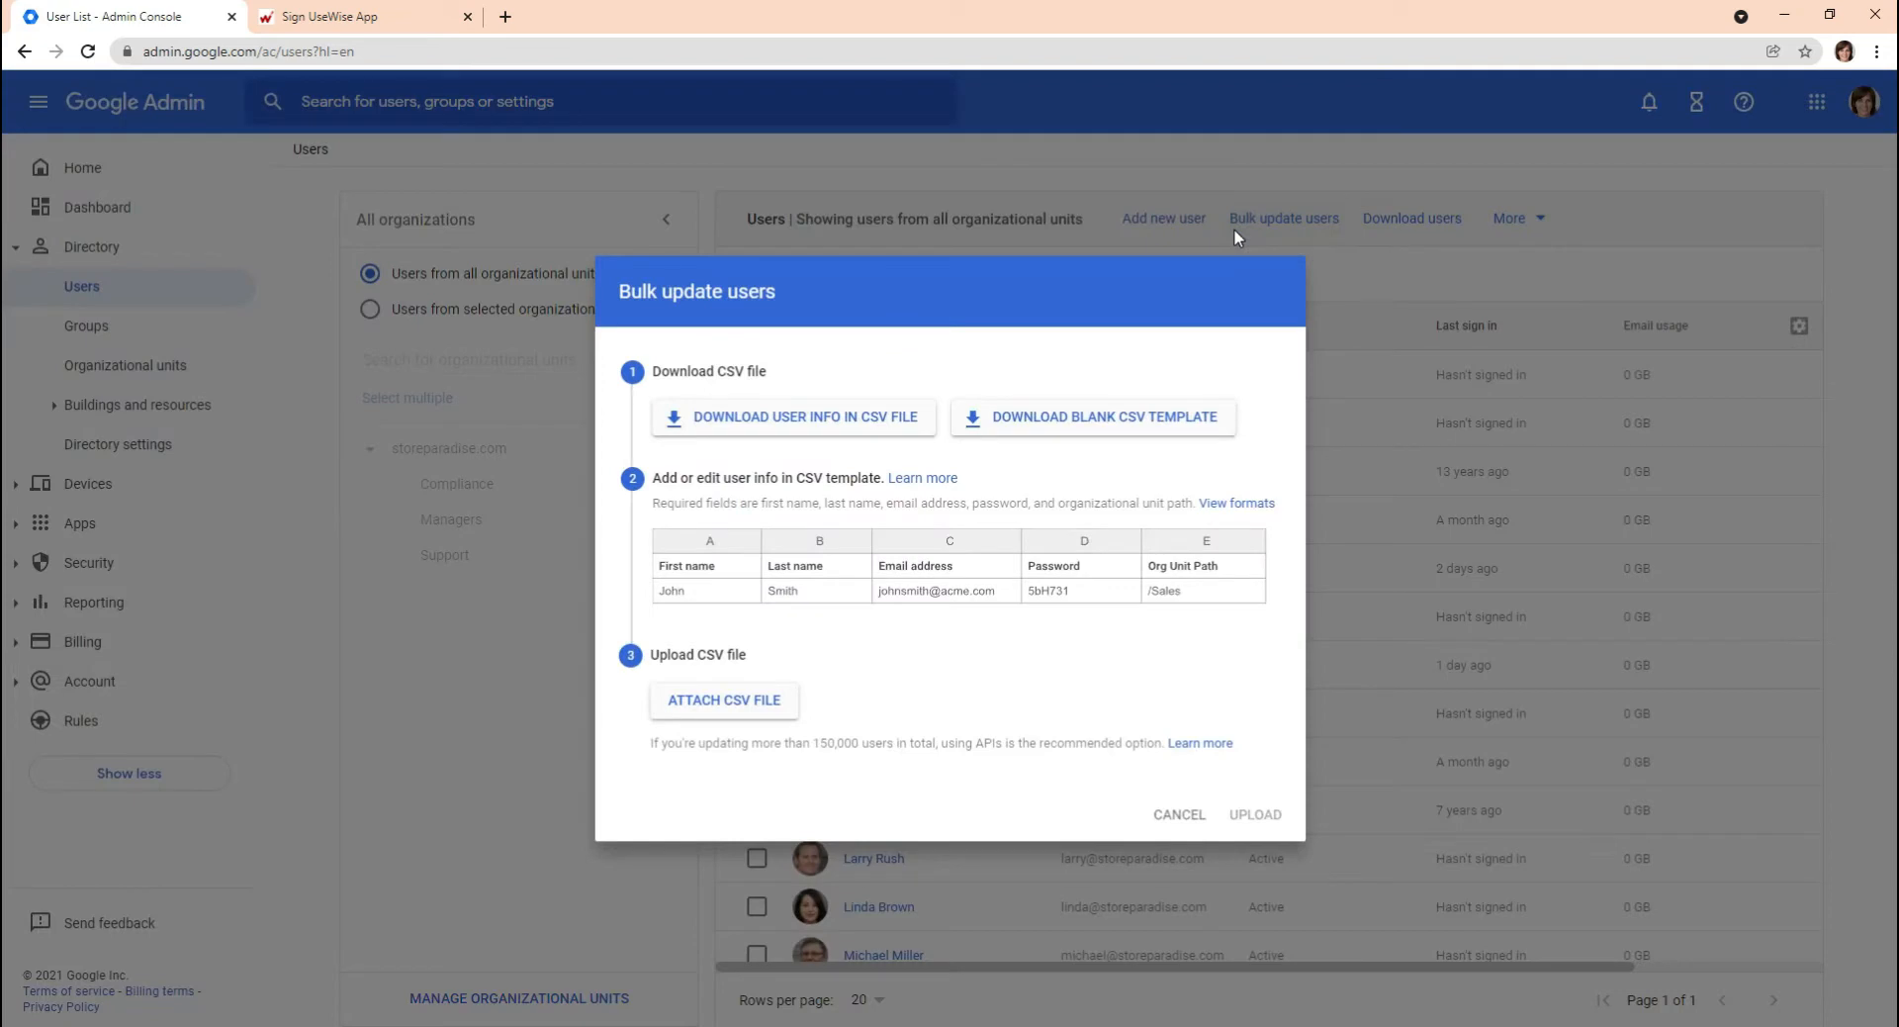
pyautogui.click(724, 700)
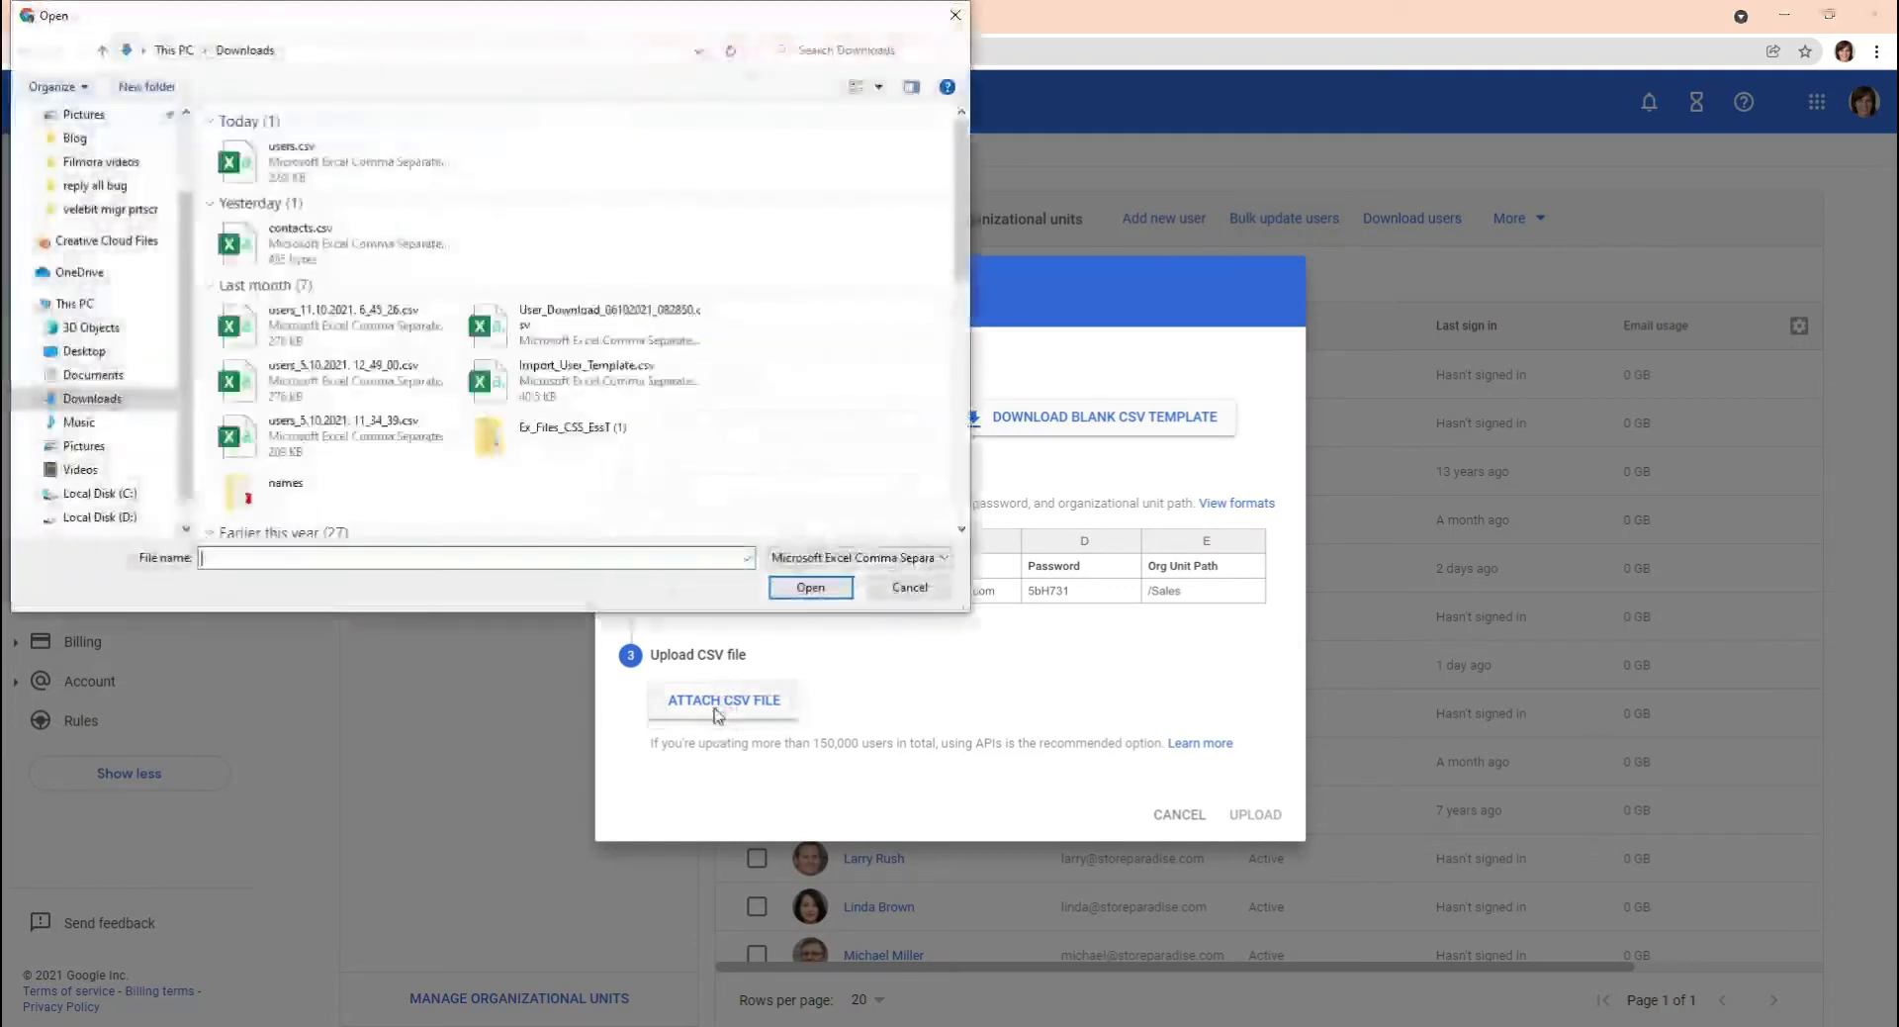
pyautogui.click(290, 162)
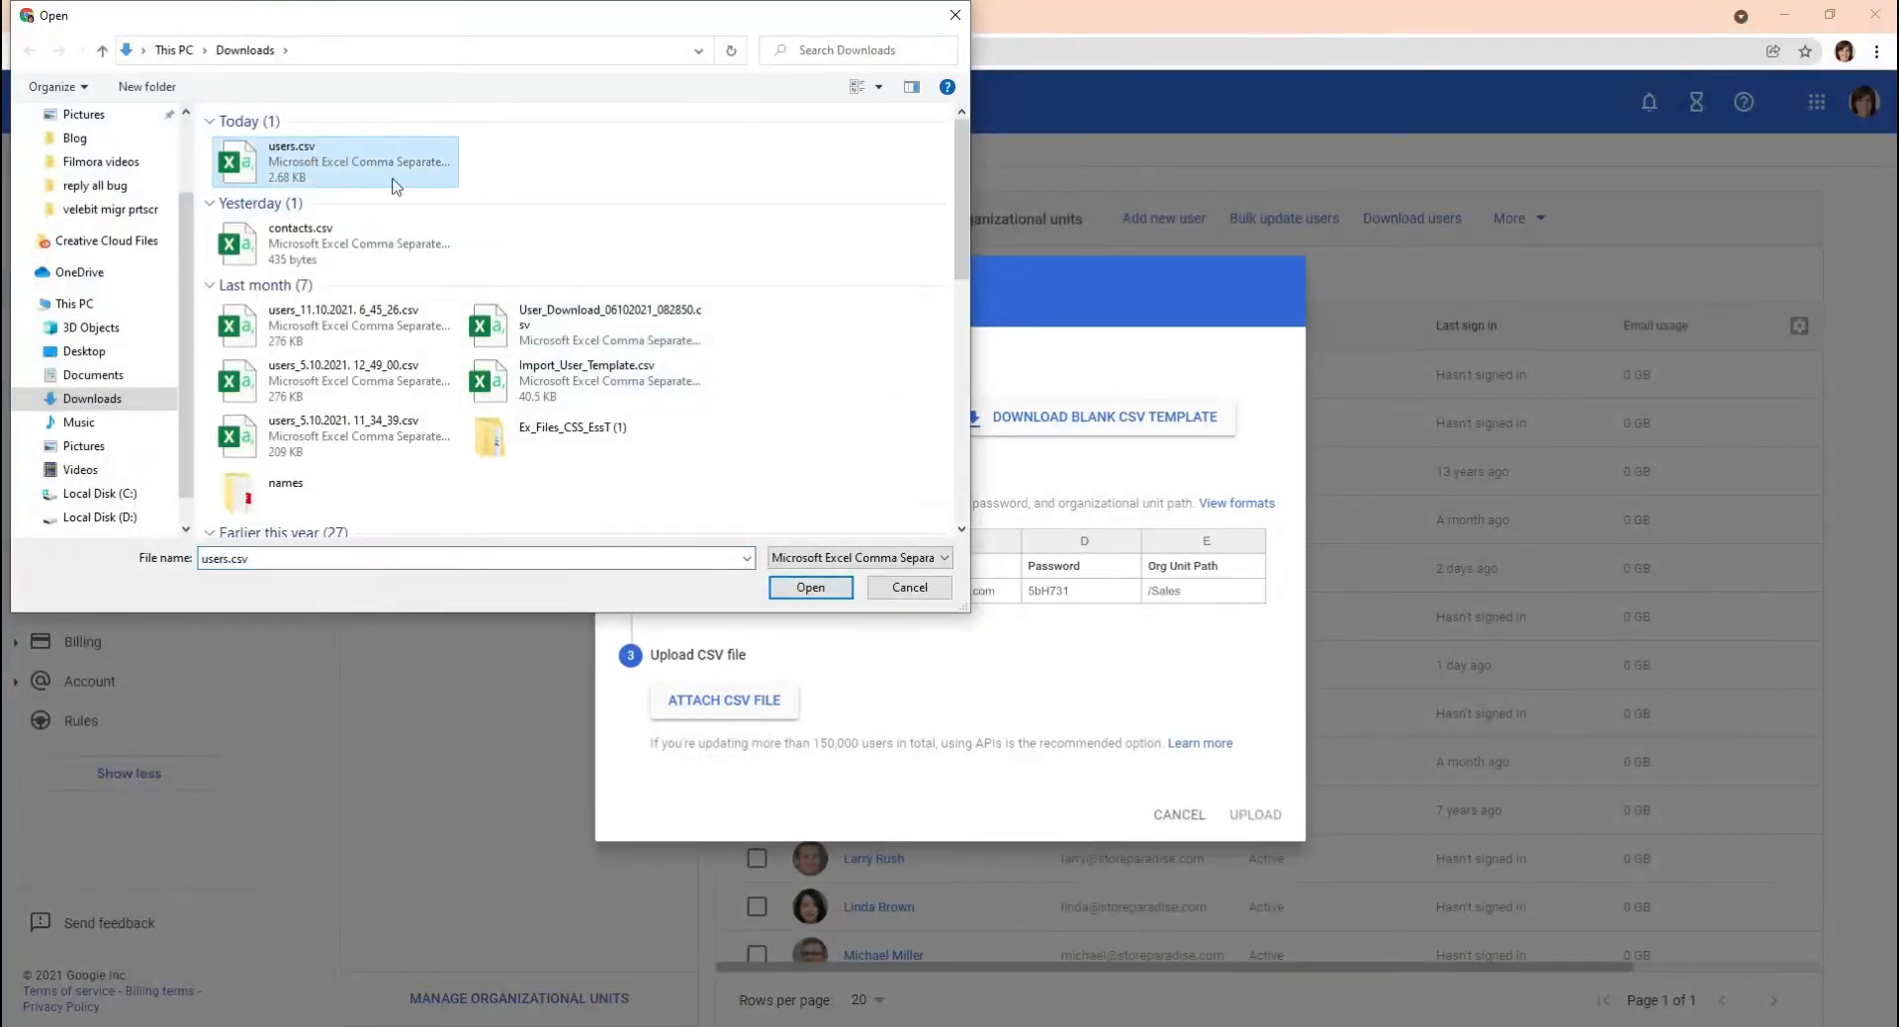
pyautogui.click(810, 586)
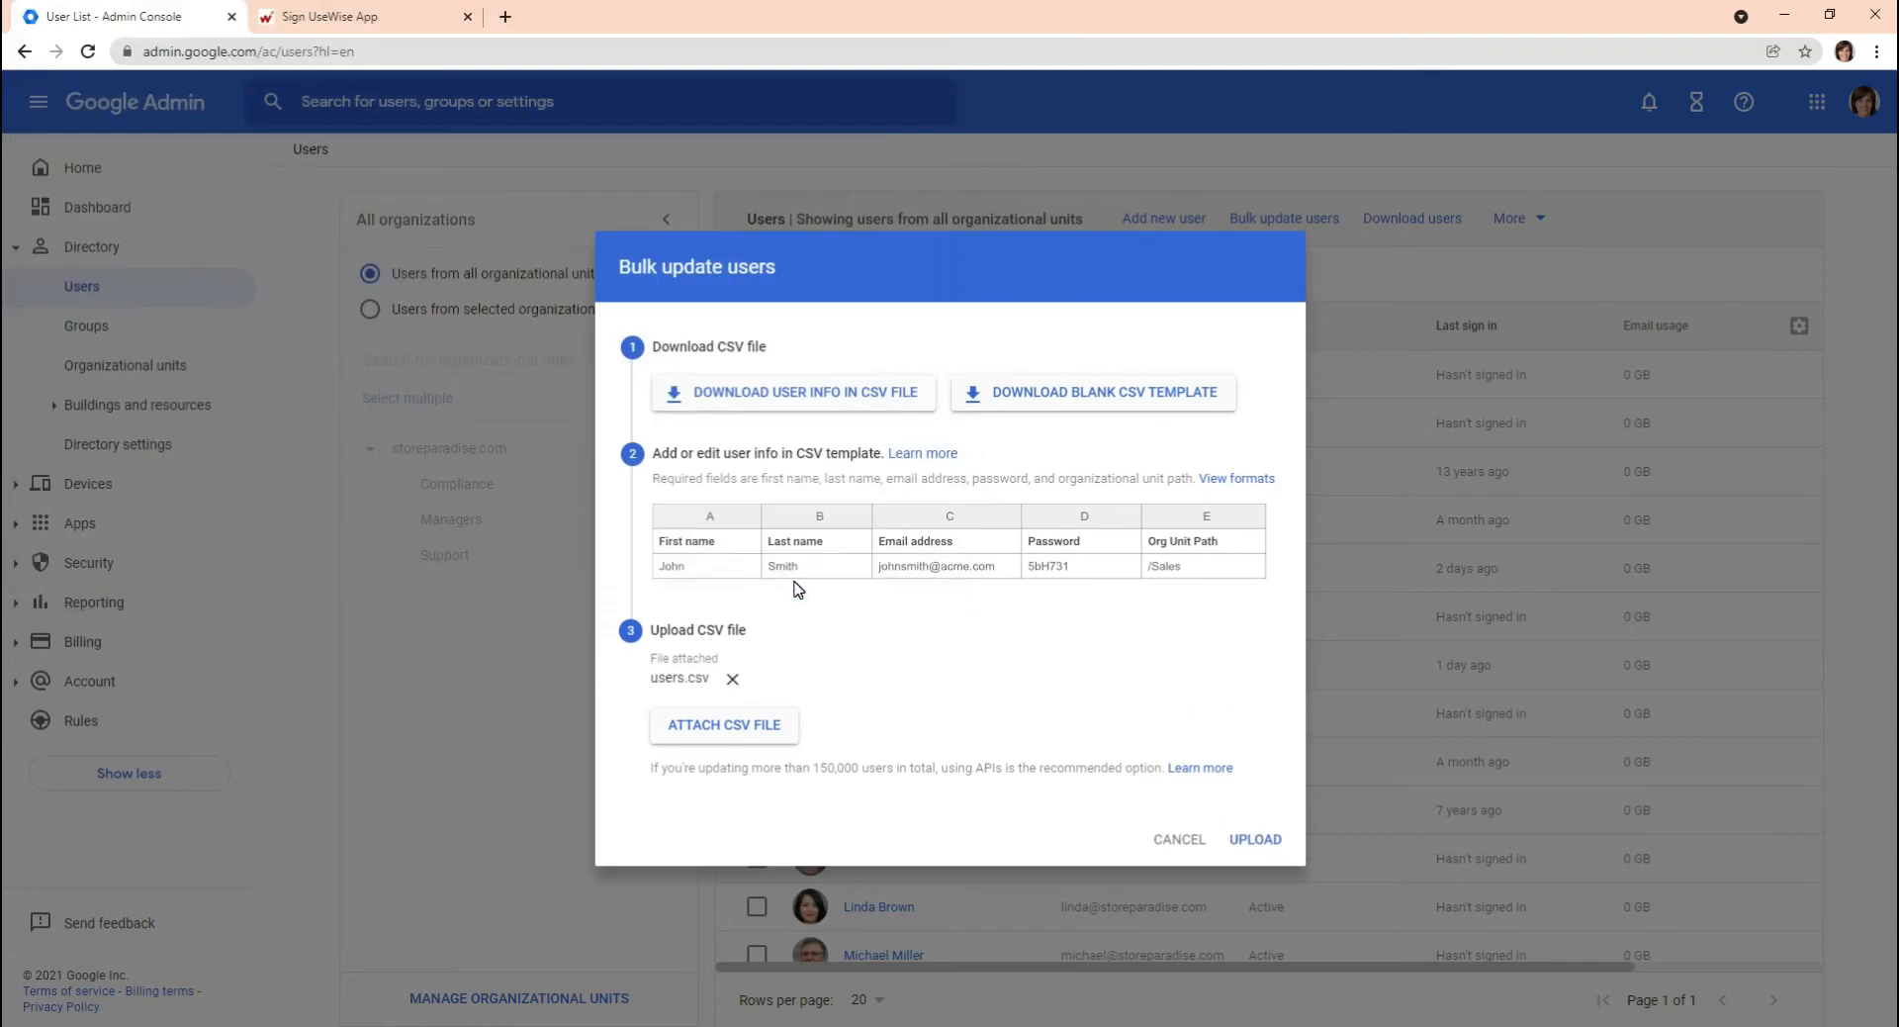
pyautogui.click(1255, 838)
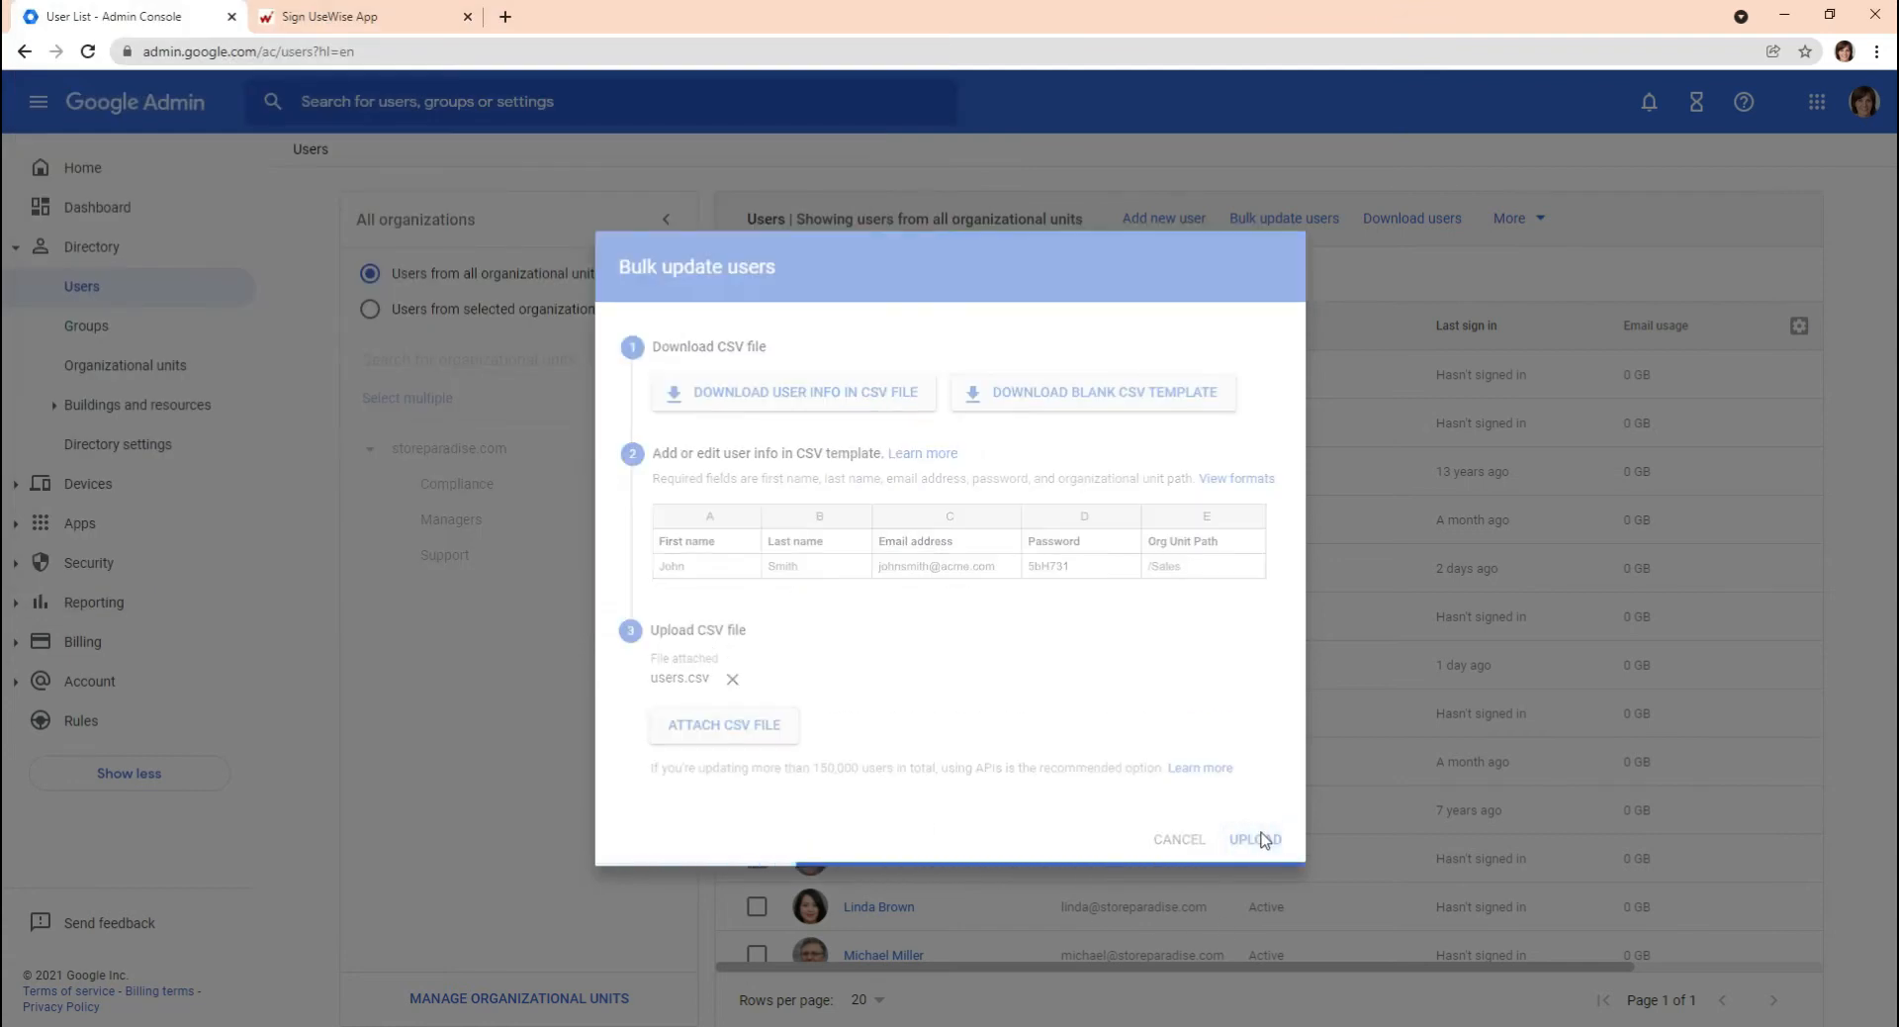
pyautogui.click(1253, 838)
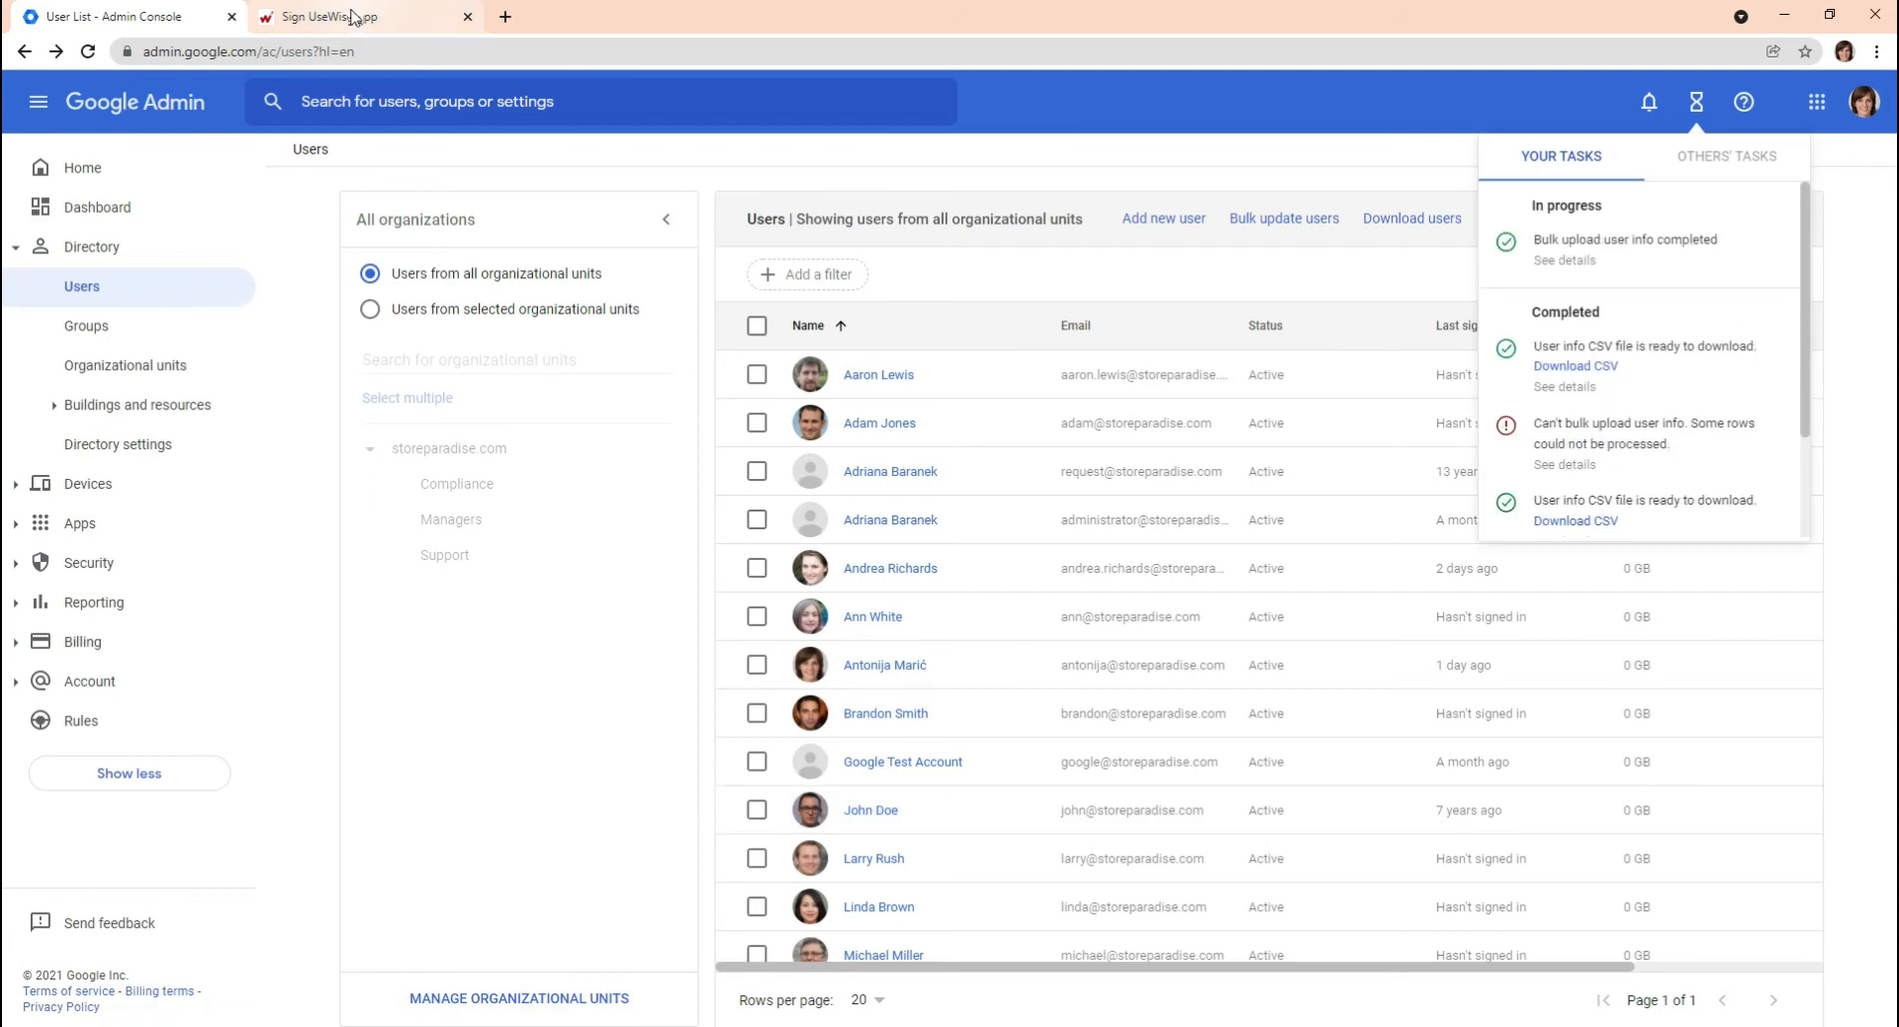
# Switch to the Sign UseWise tab, refresh the users table, and open Settings.
pyautogui.click(327, 16)
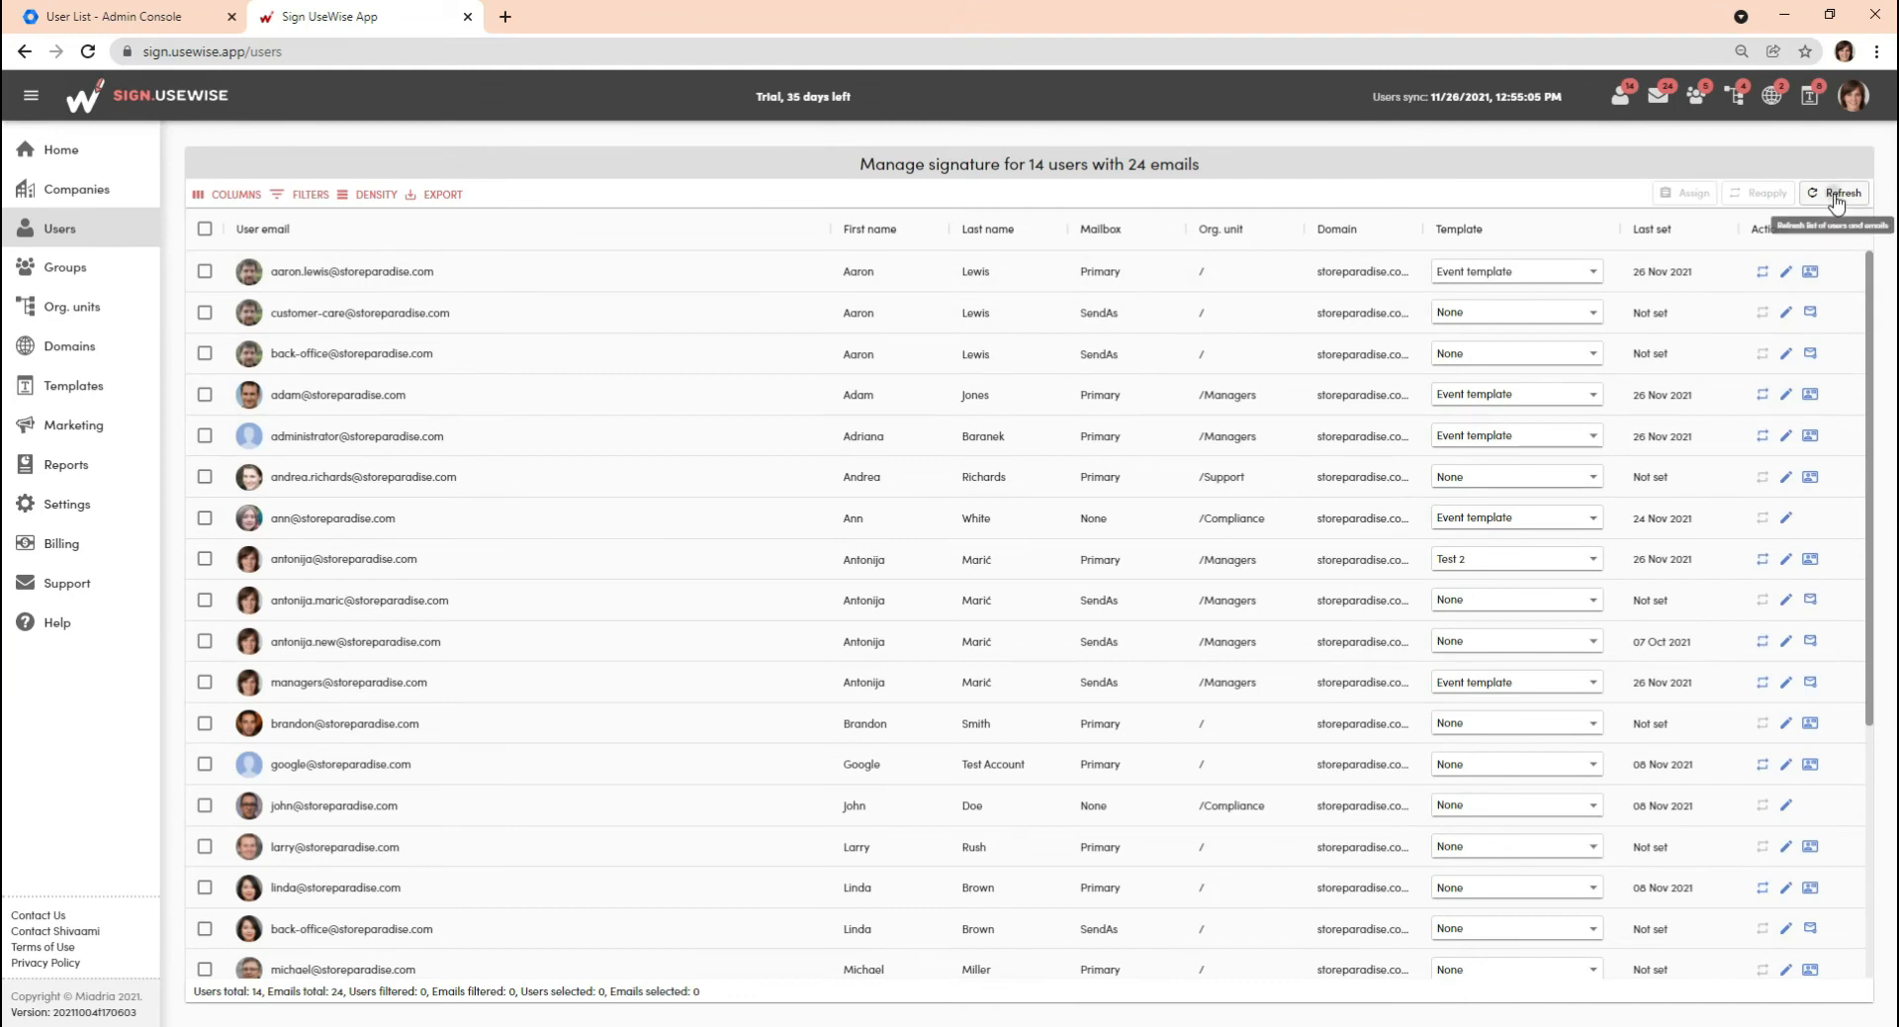
pyautogui.click(1839, 193)
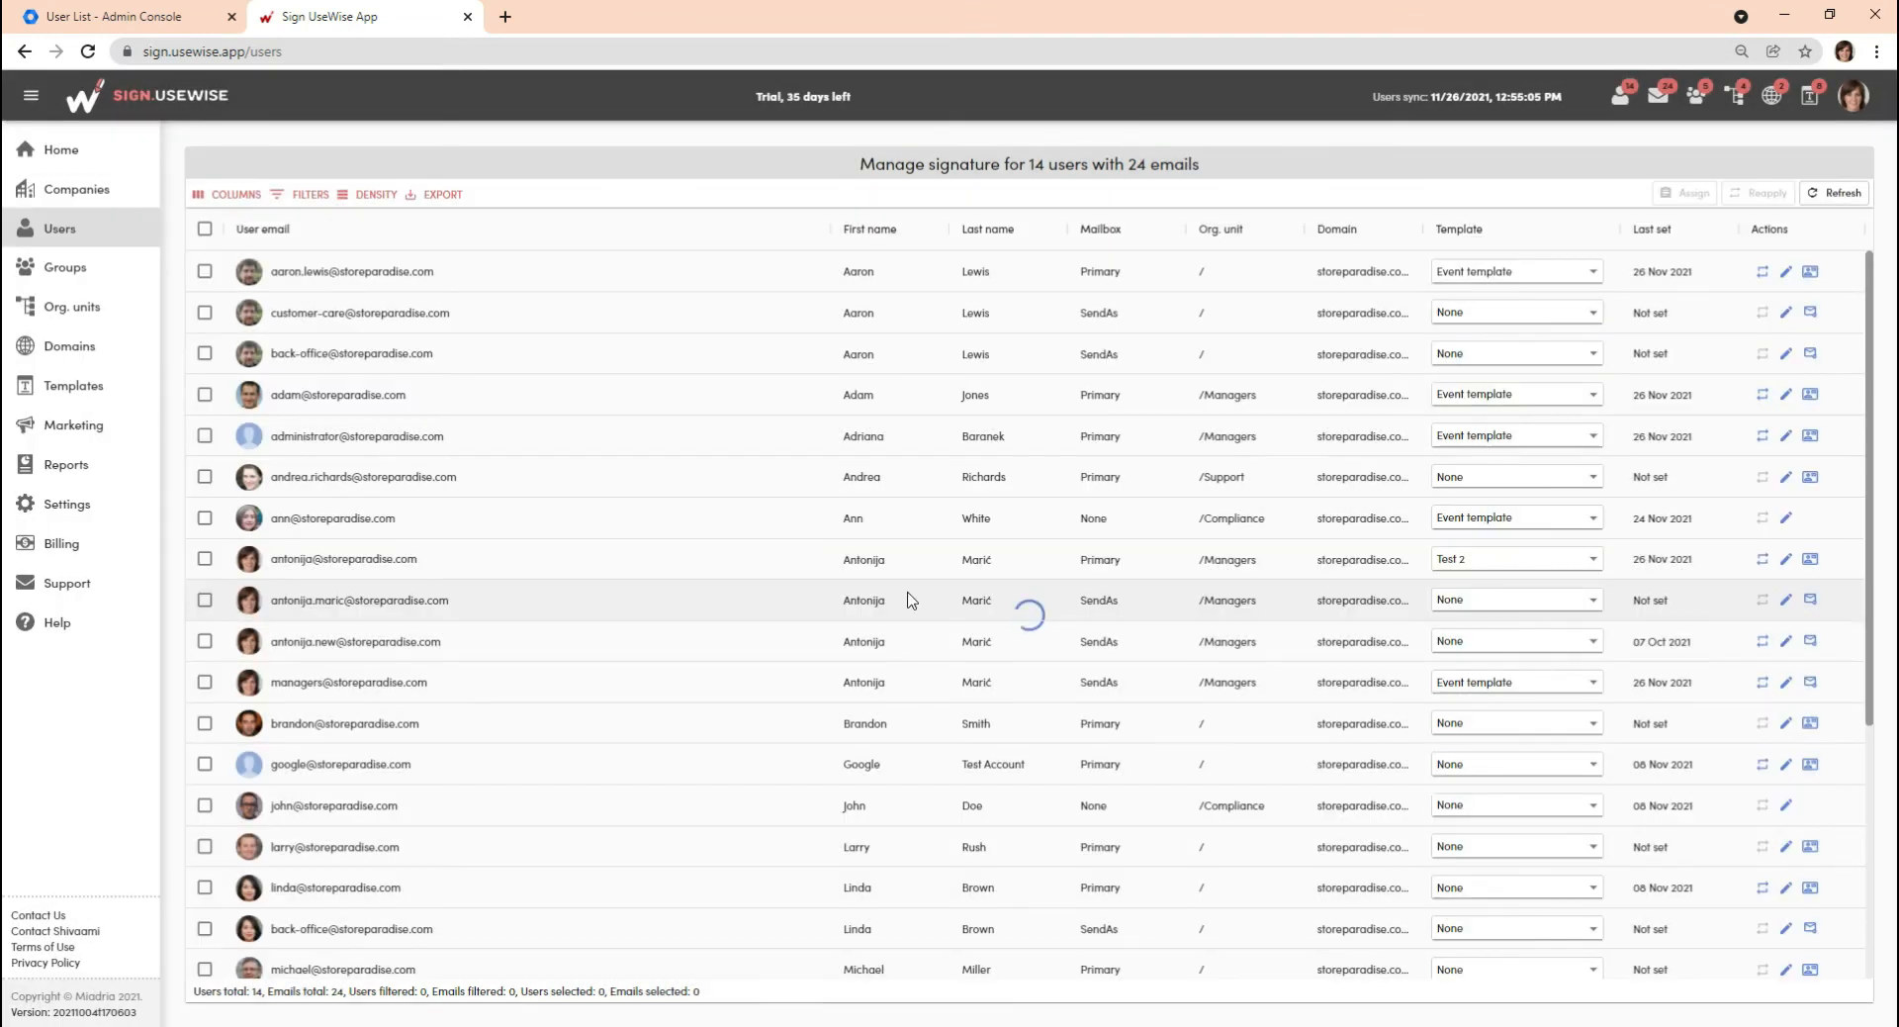
pyautogui.click(66, 504)
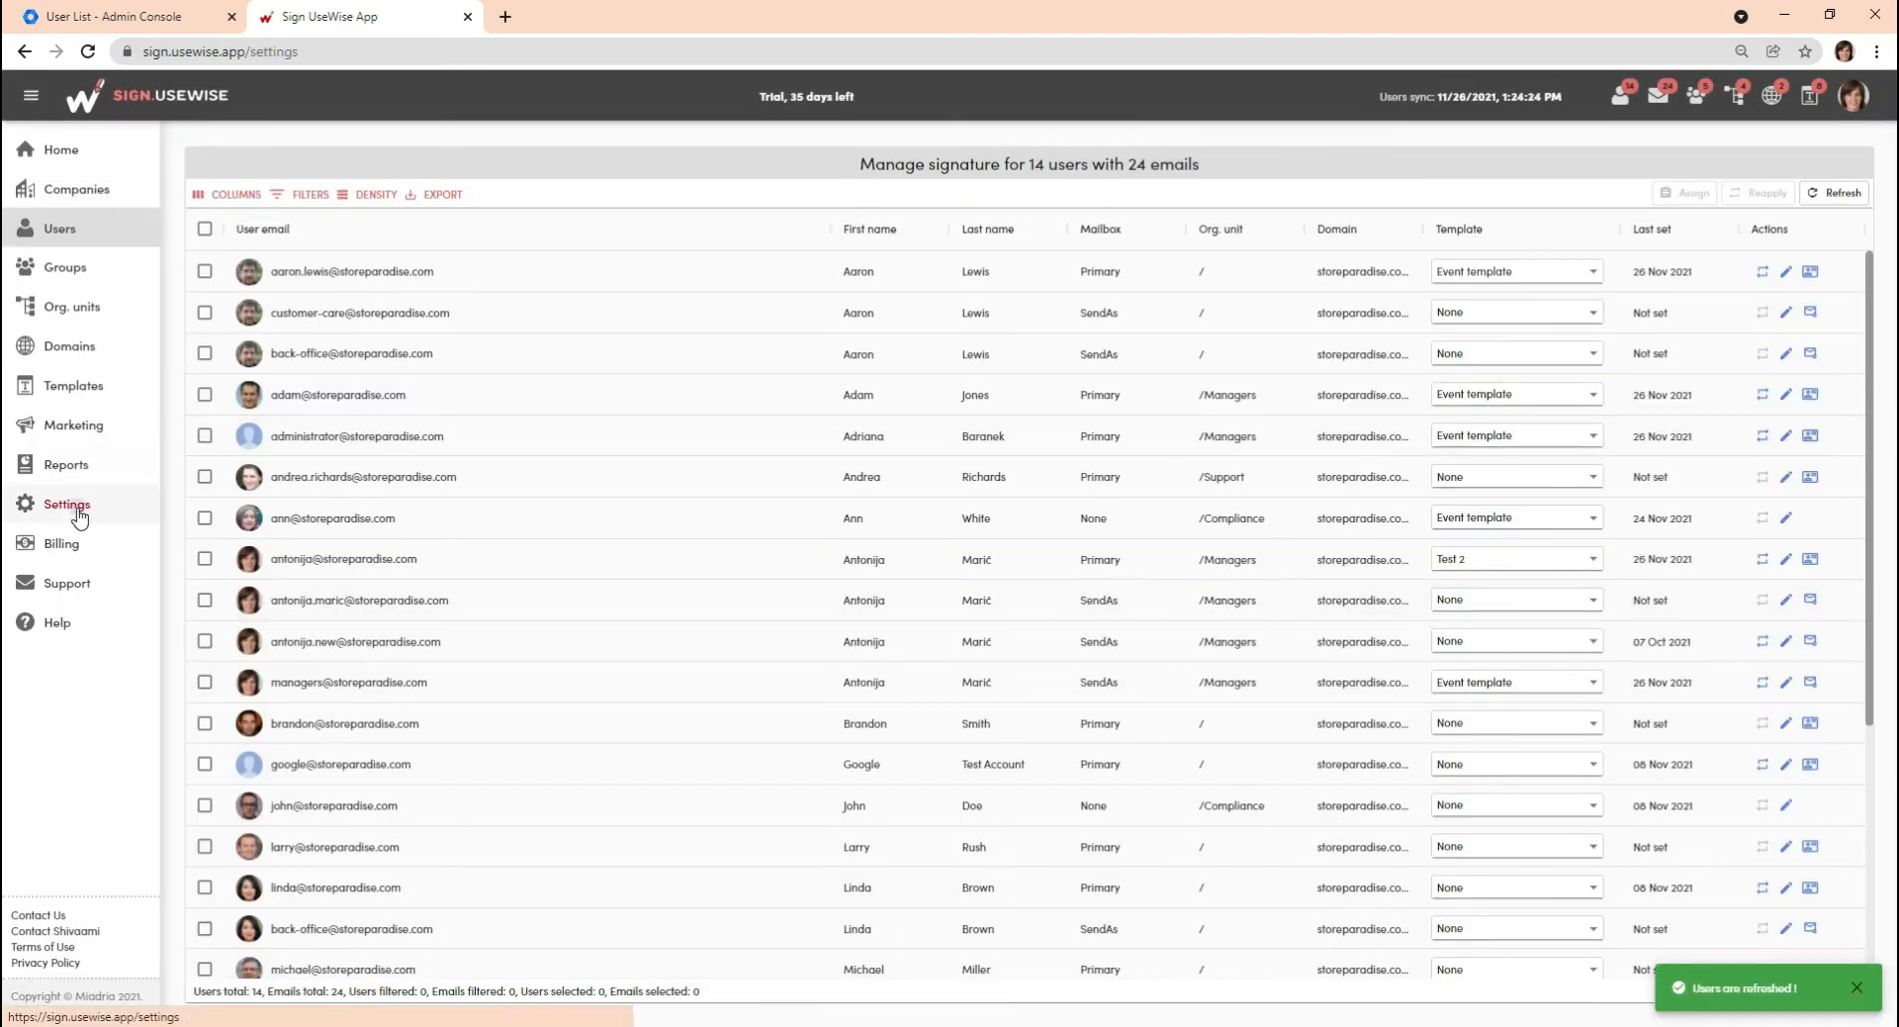
# Set the daily Google sync time to 07:00 AM under Scheduling and save.
pyautogui.click(66, 504)
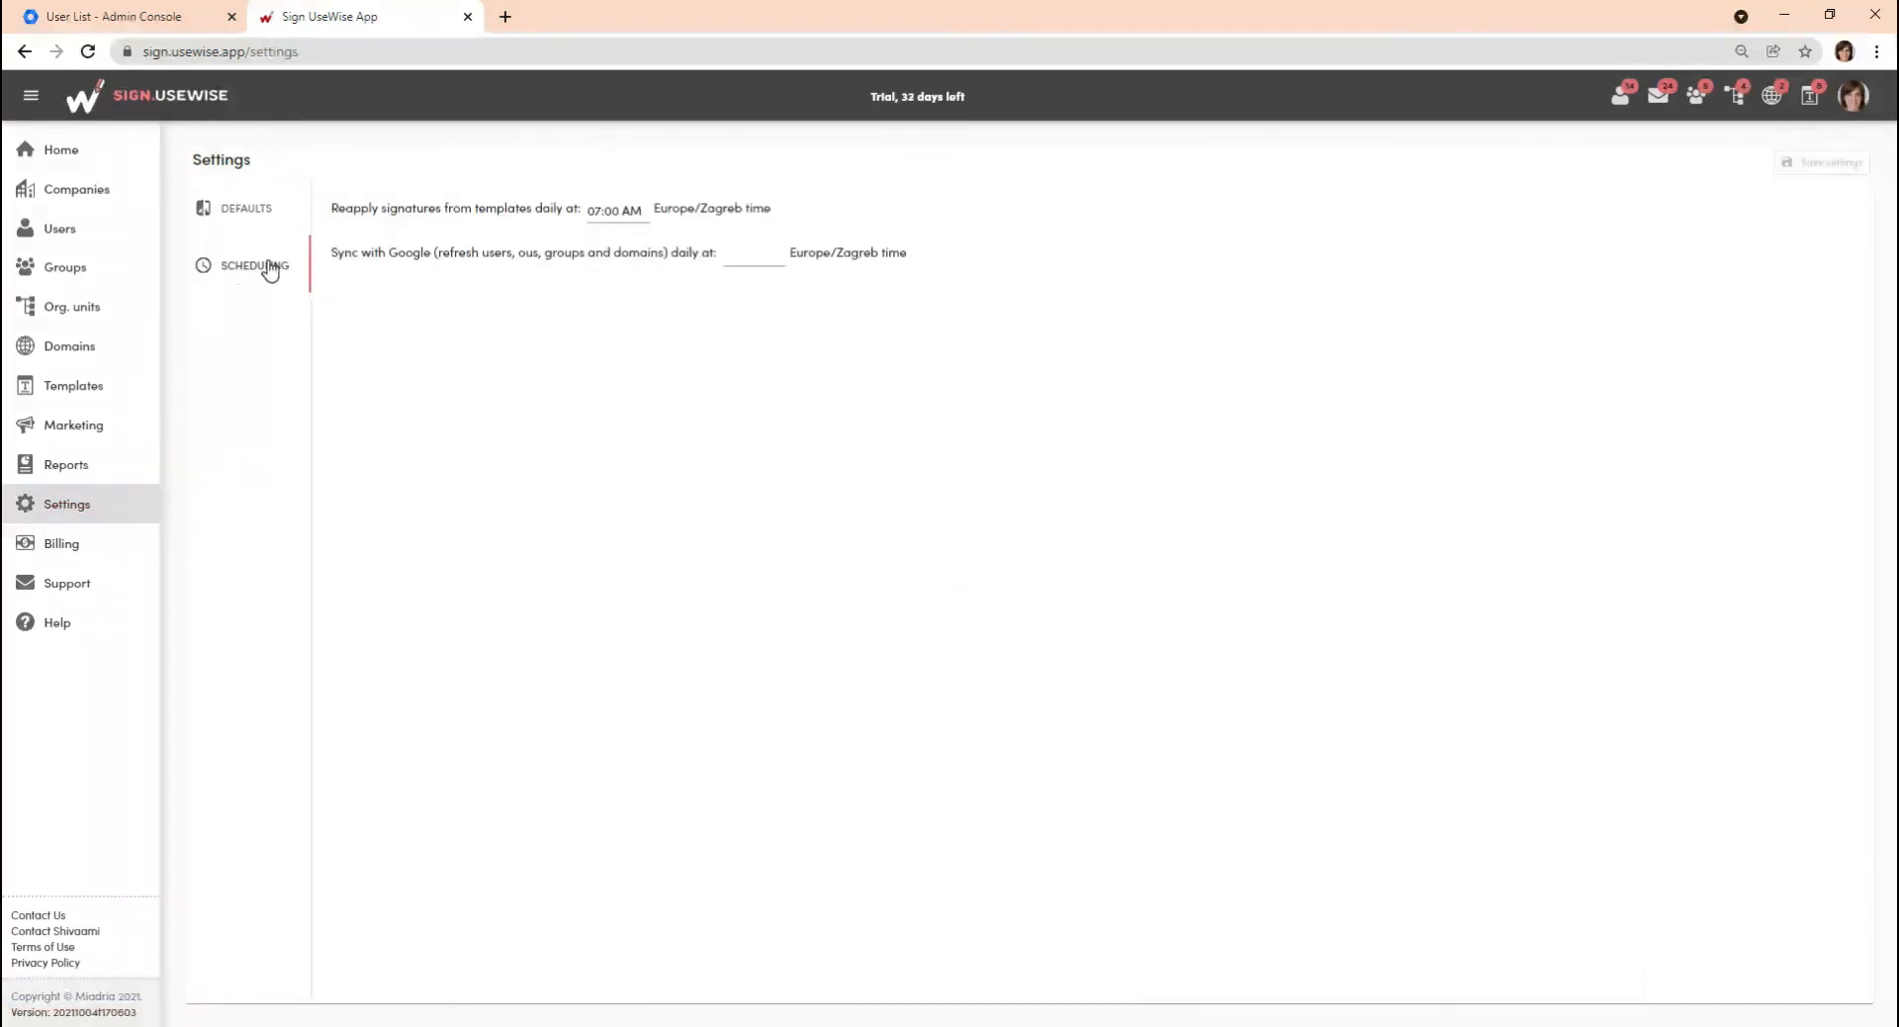
pyautogui.click(750, 252)
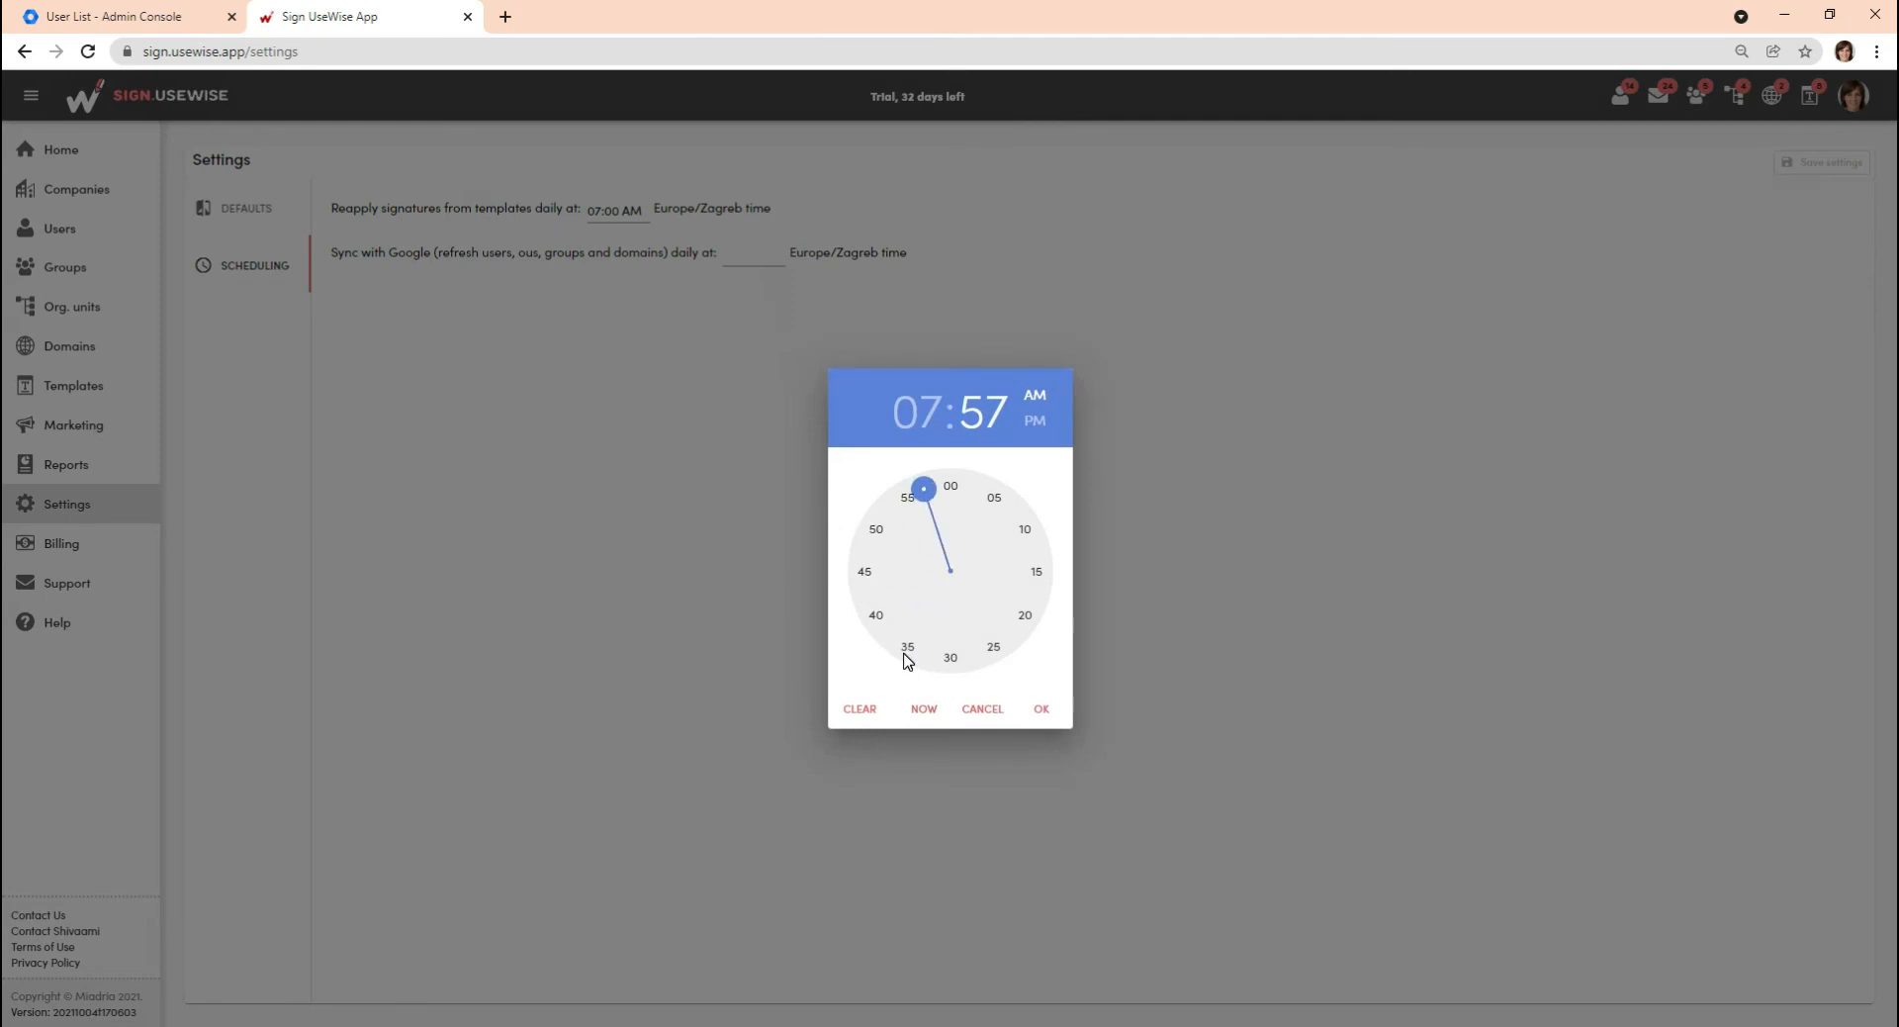
pyautogui.click(1040, 708)
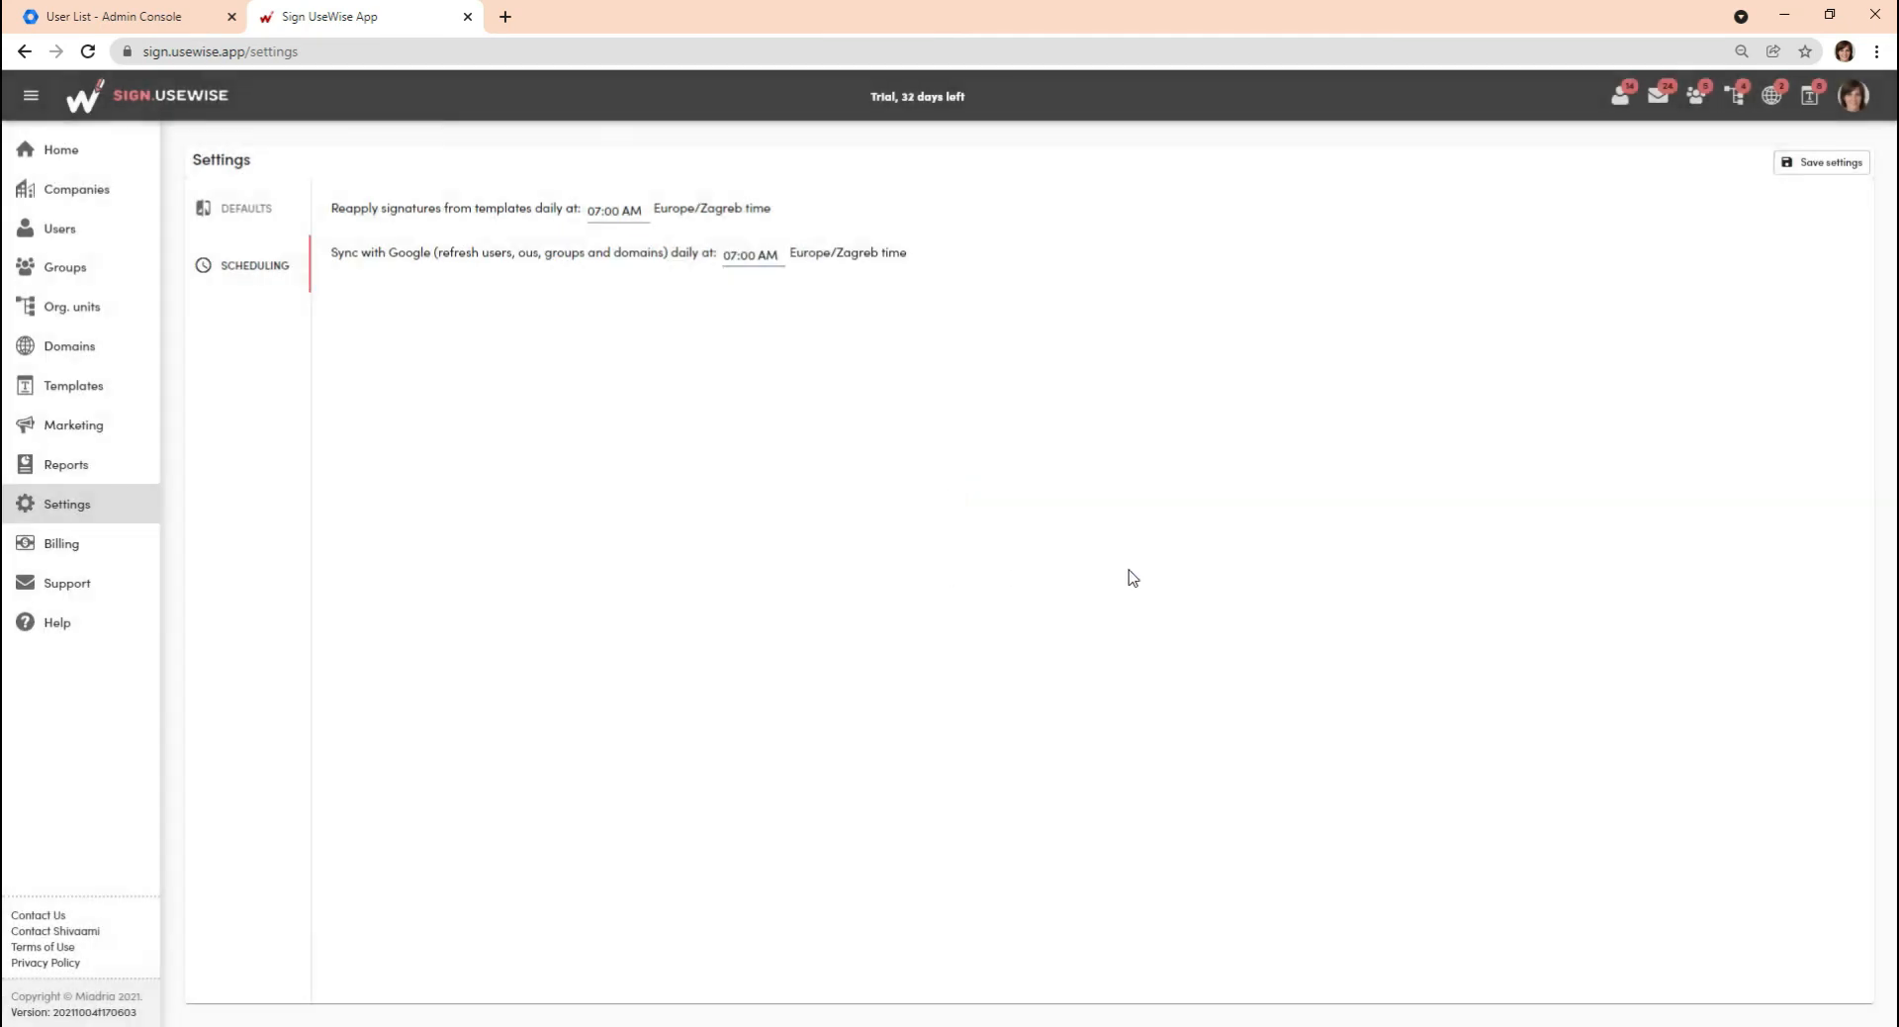
pyautogui.click(1827, 161)
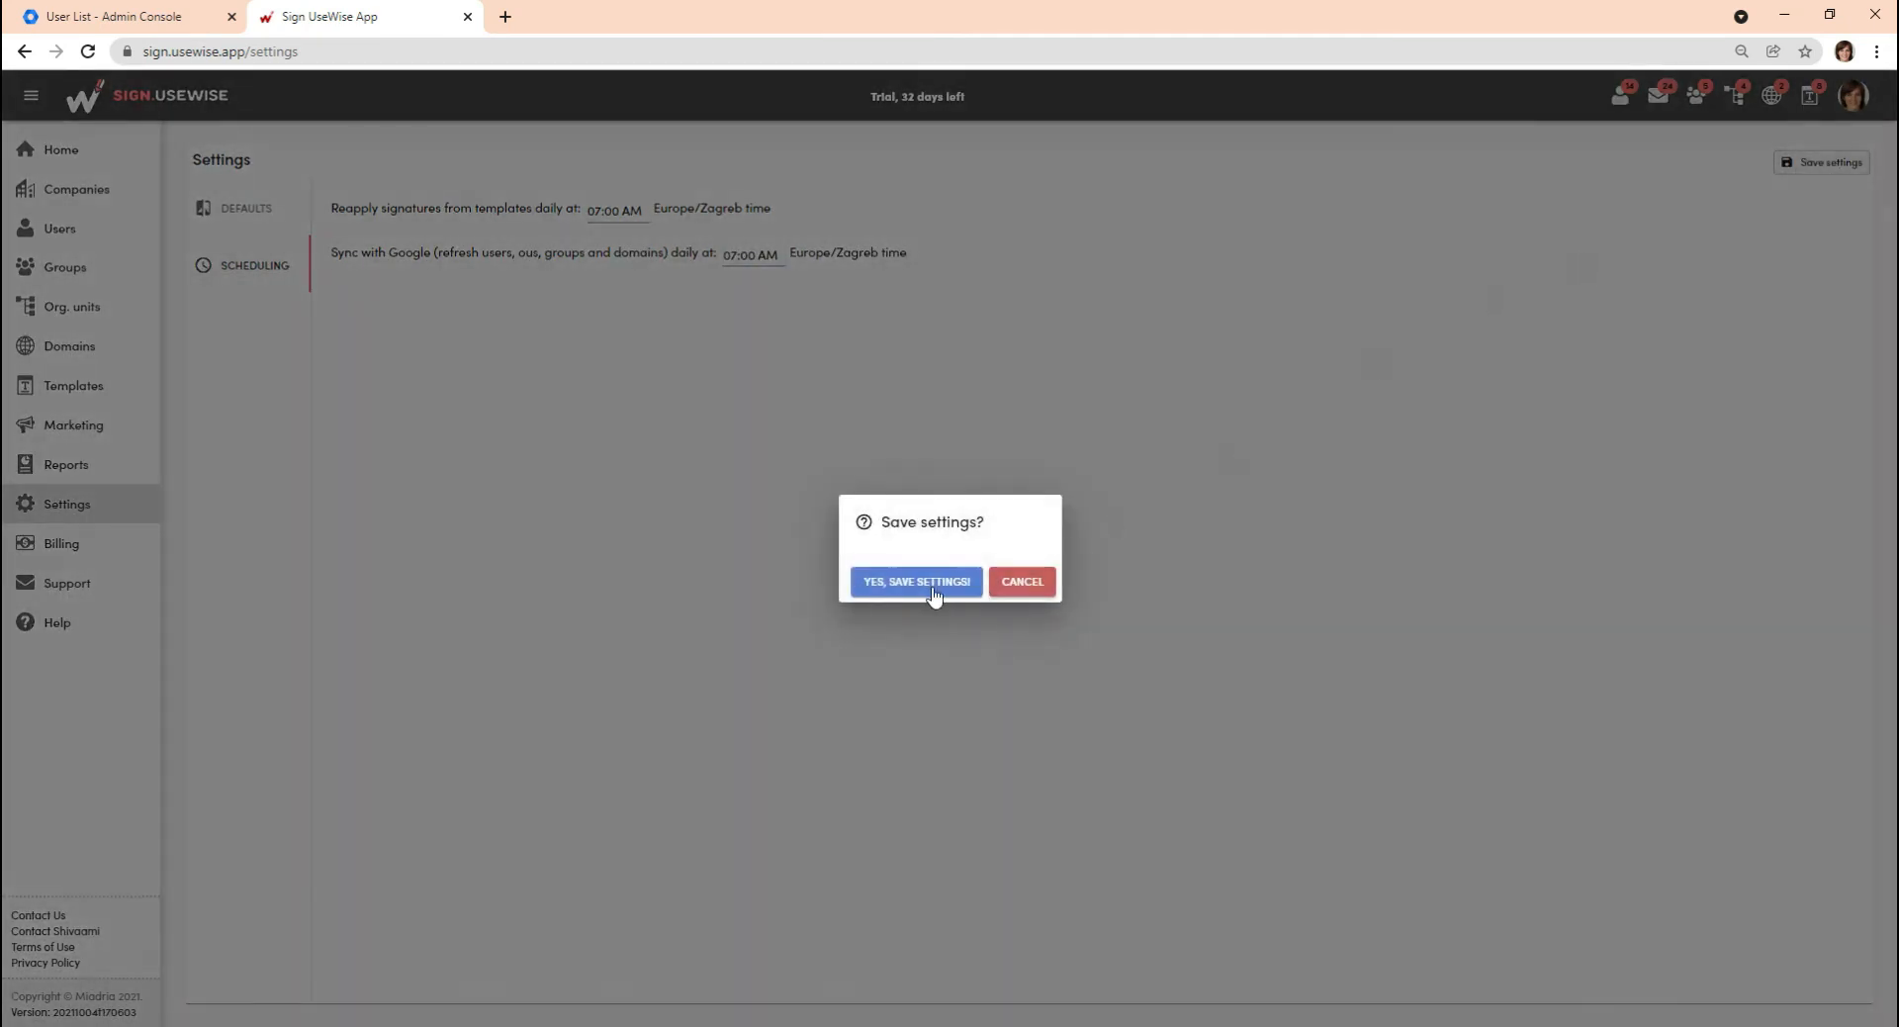
pyautogui.click(916, 582)
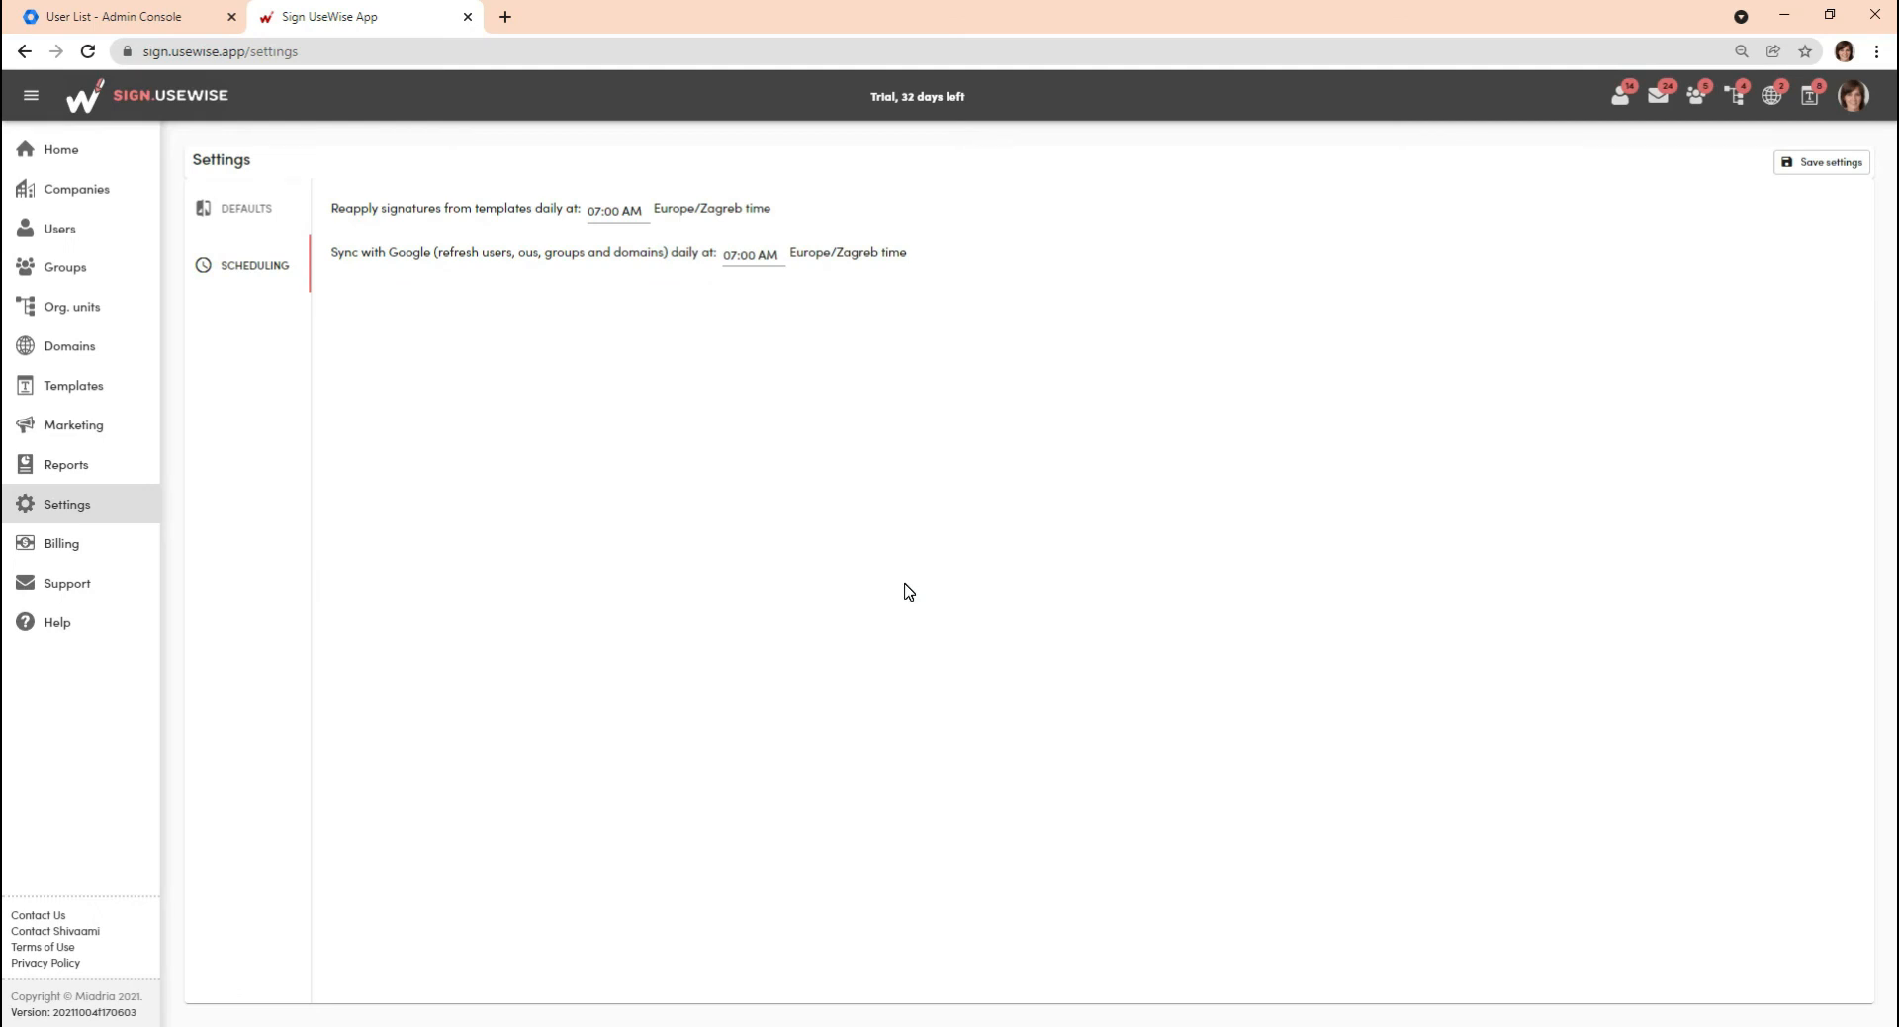
pyautogui.click(1829, 161)
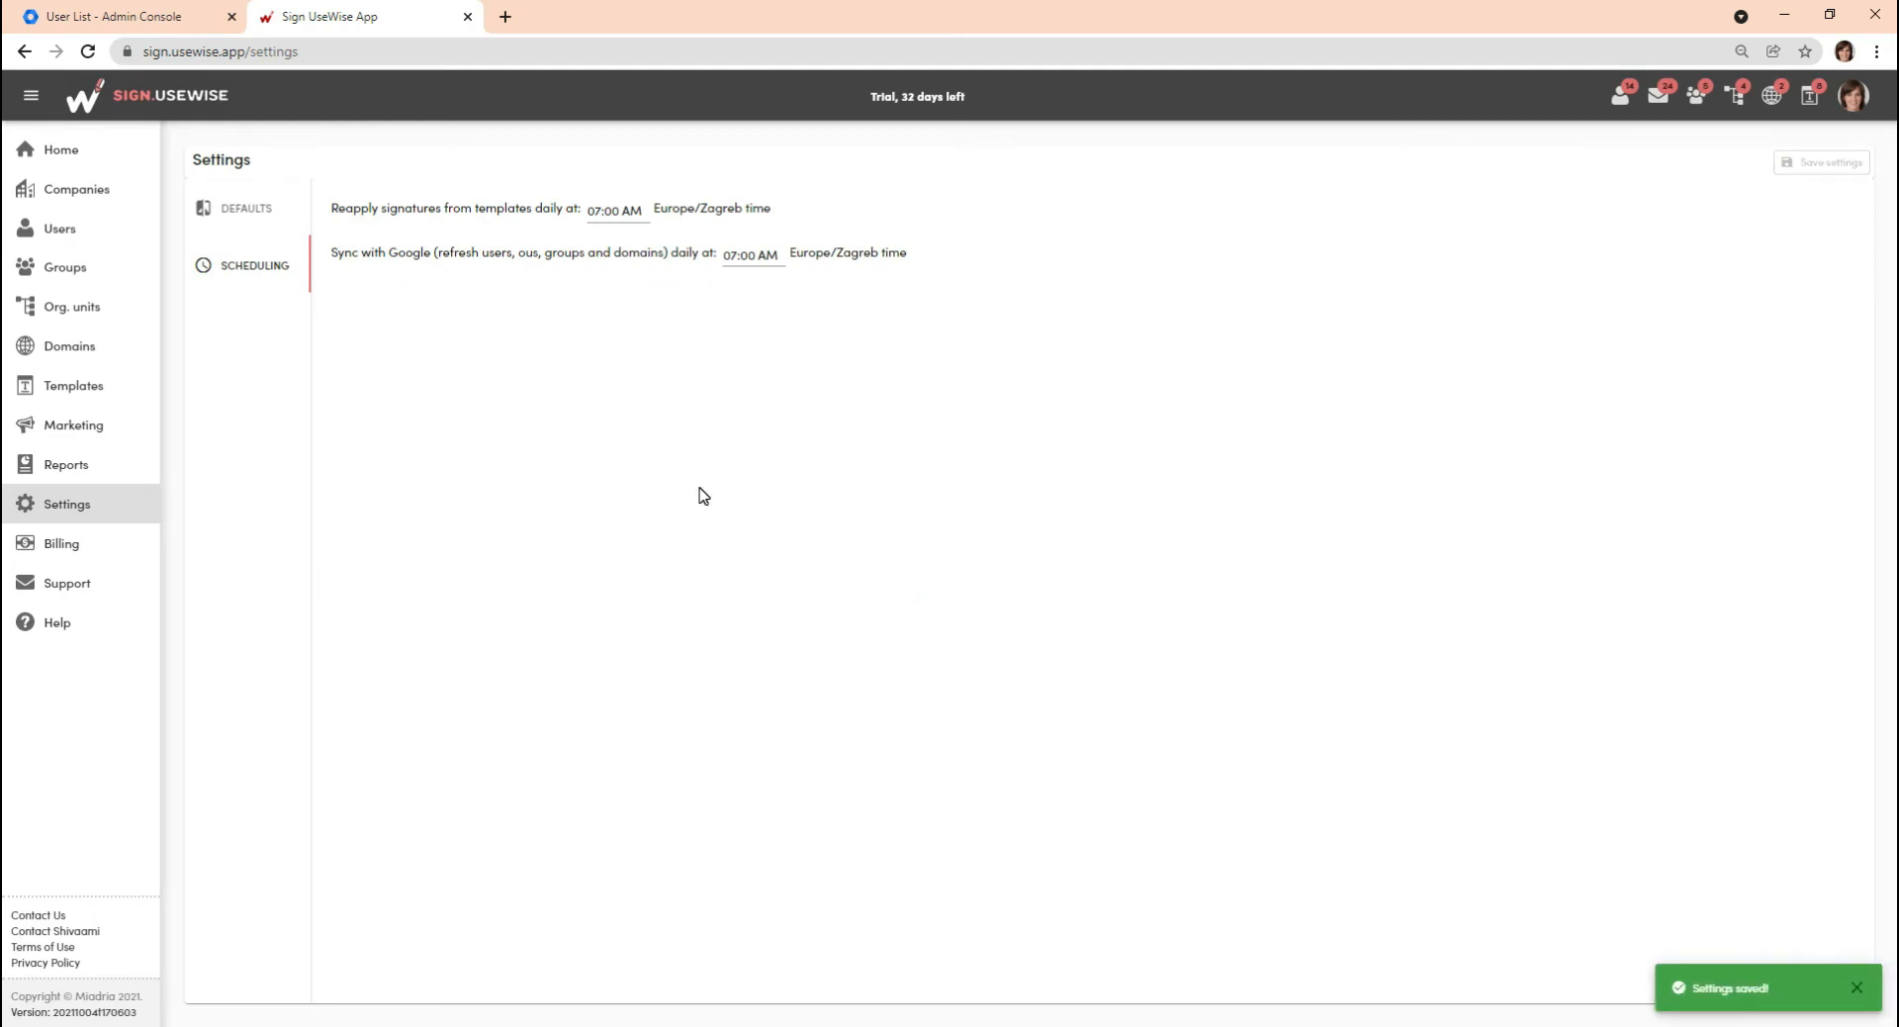